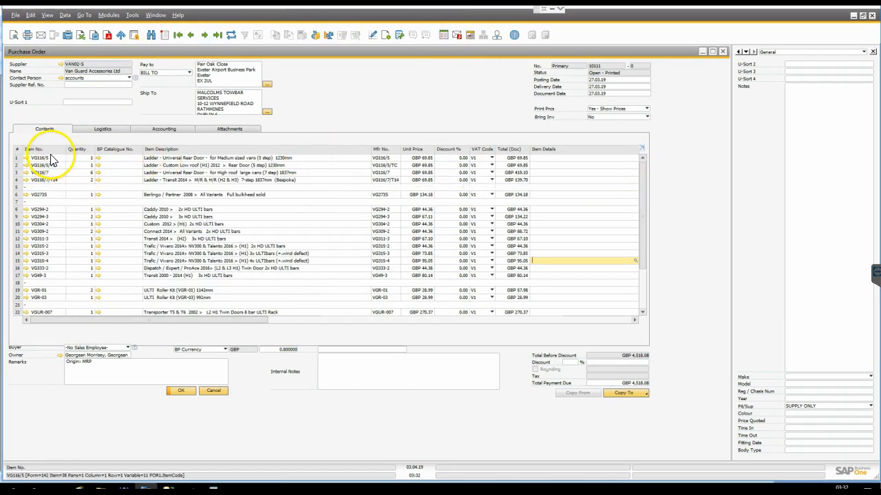
# Scroll down through the Crystal Reports preview of Purchase Order 10111 to its end.
pyautogui.click(42, 165)
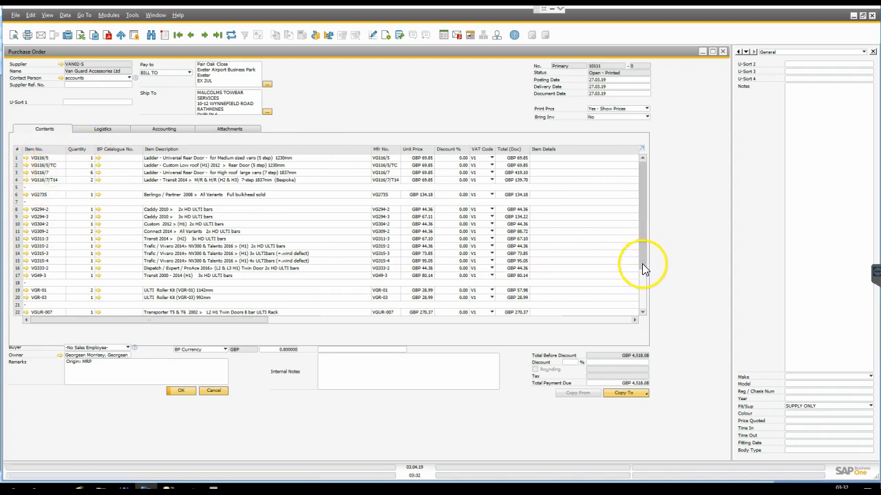
pyautogui.scroll(-3)
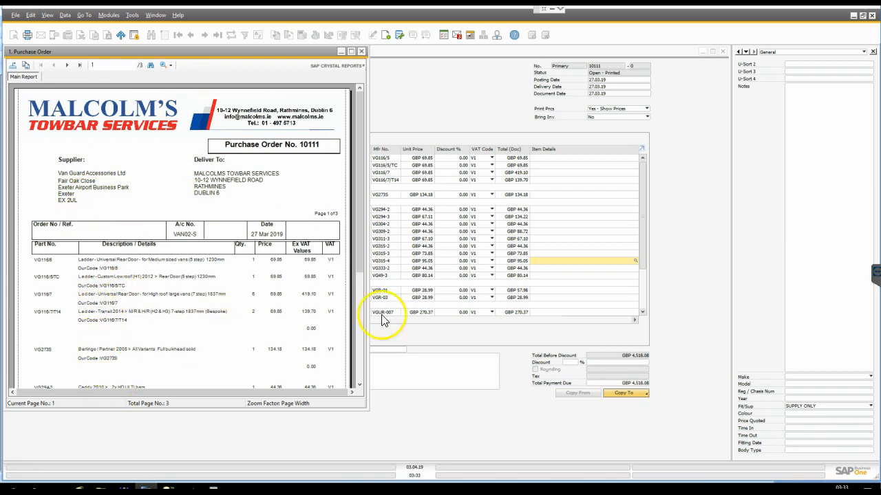
pyautogui.scroll(-3)
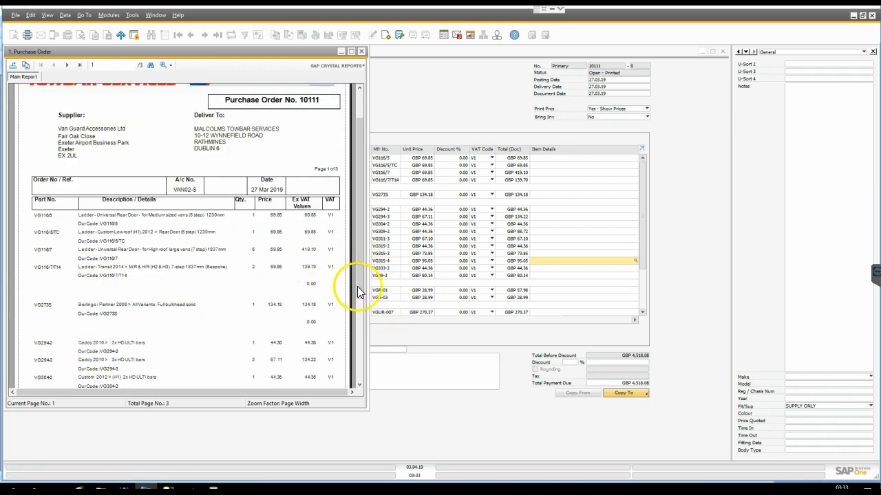
pyautogui.scroll(-3)
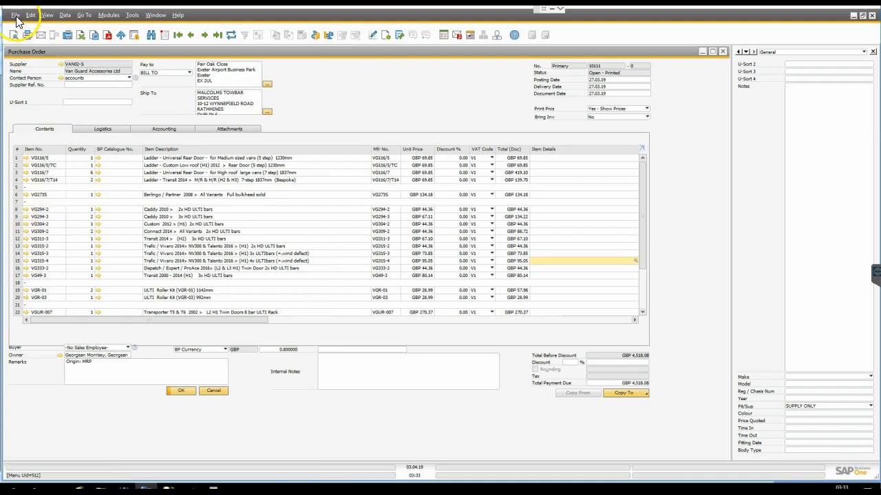
# Select Purchase Order plus Stock Label Large 201 and Stock Label Small 201 in Choose Layout.
pyautogui.click(14, 13)
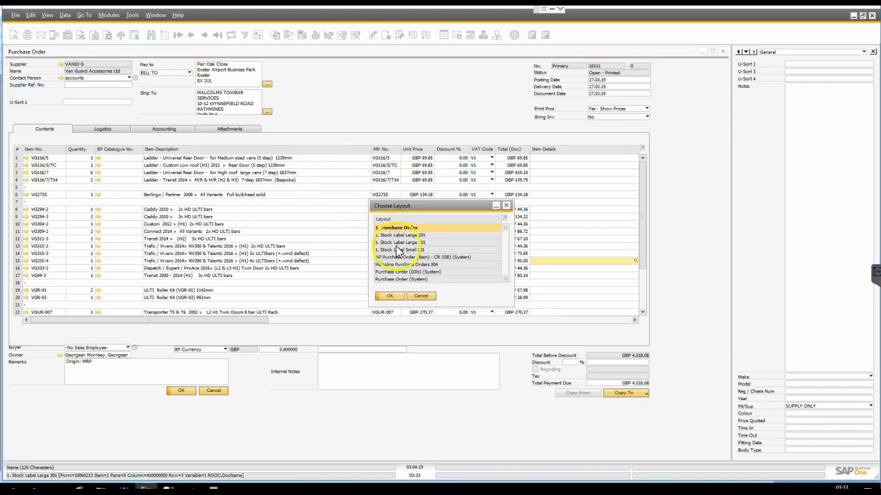
pyautogui.click(402, 243)
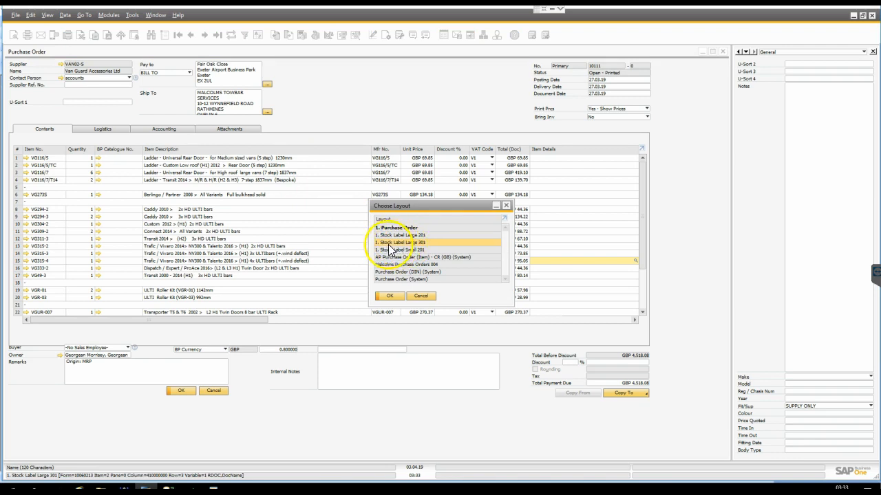
pyautogui.click(389, 296)
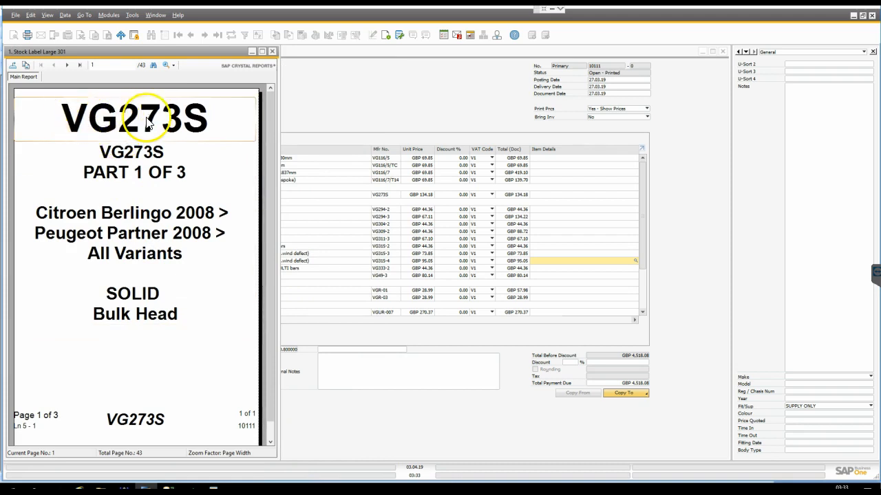
pyautogui.moveTo(143, 421)
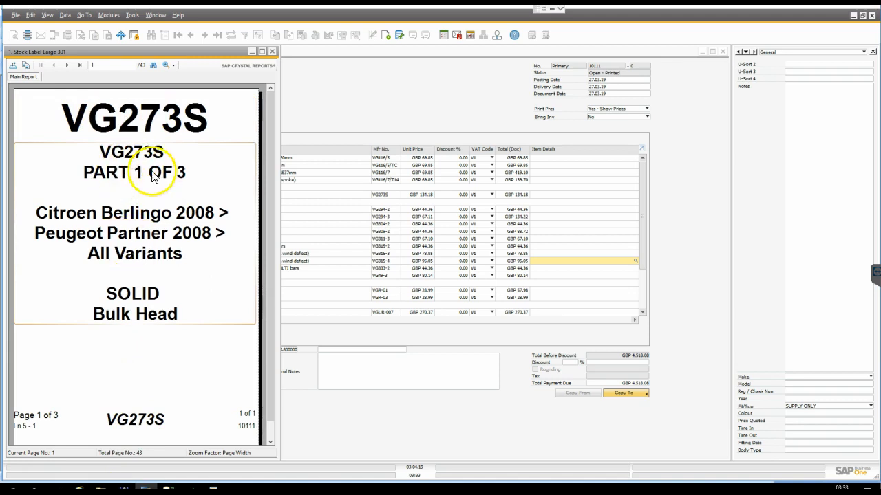
pyautogui.moveTo(204, 186)
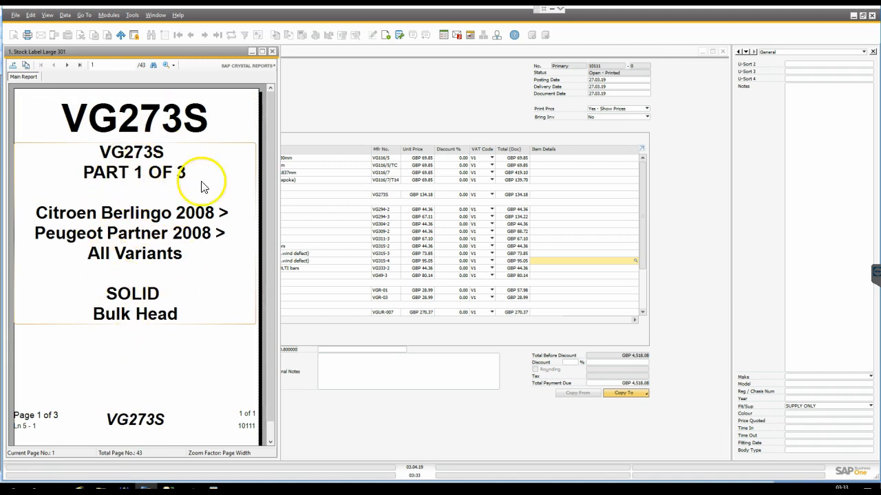
pyautogui.moveTo(41, 424)
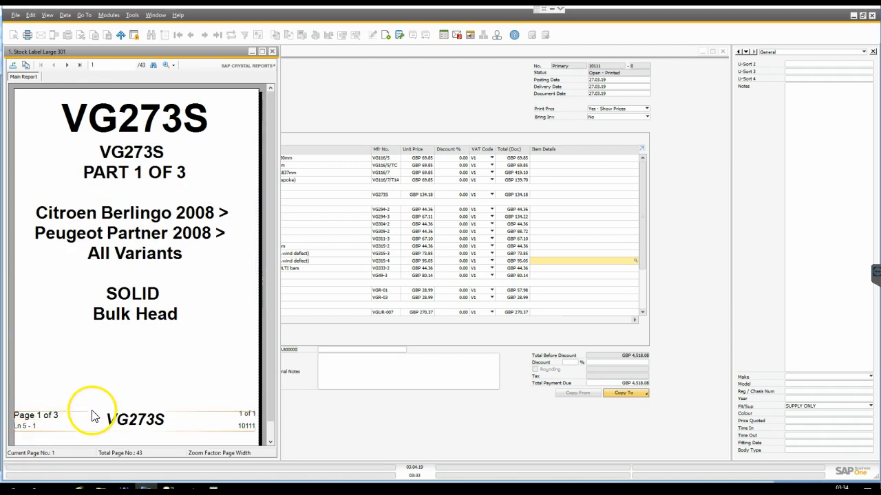
pyautogui.moveTo(162, 390)
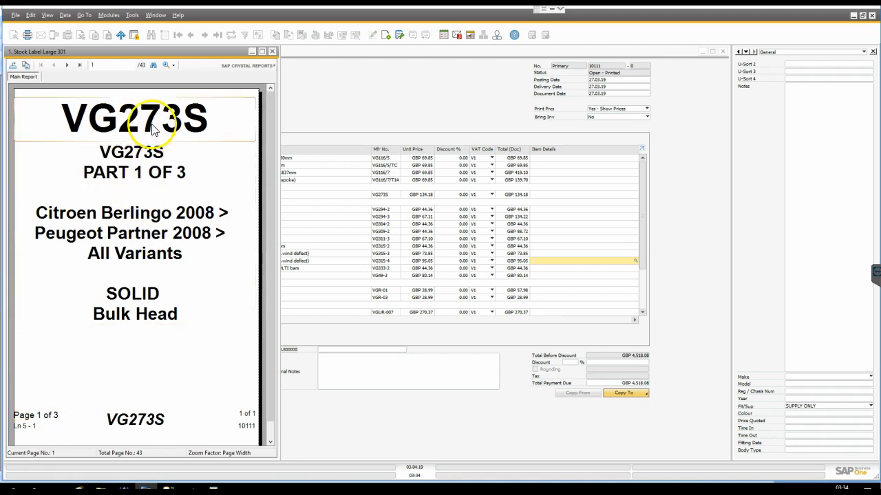
pyautogui.moveTo(111, 220)
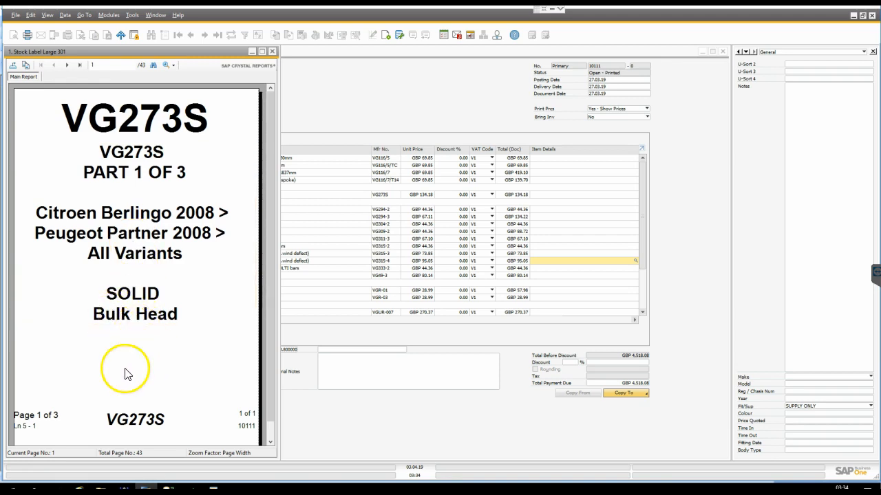
pyautogui.moveTo(61, 424)
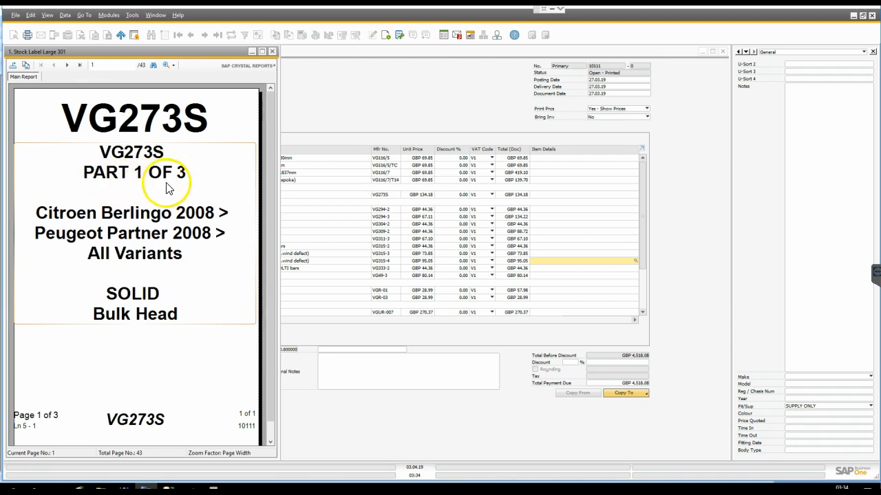
# Page forward through the VG273S large label parts in the preview.
pyautogui.click(66, 65)
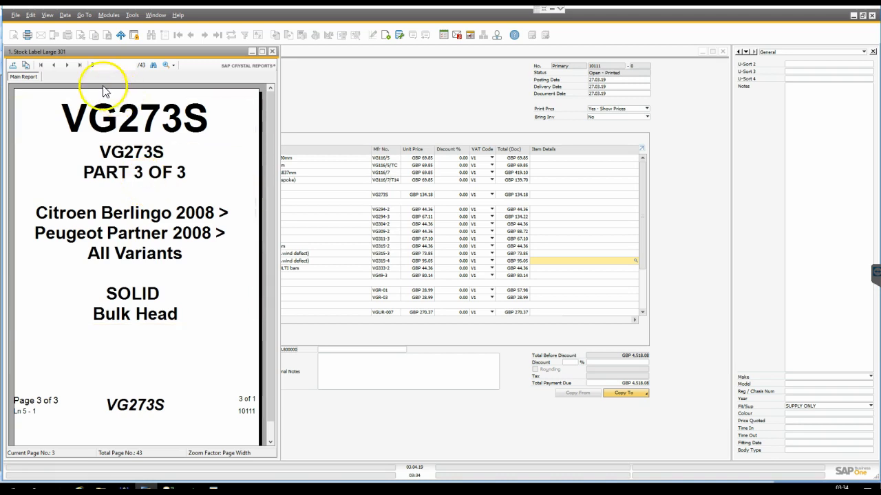
pyautogui.click(66, 64)
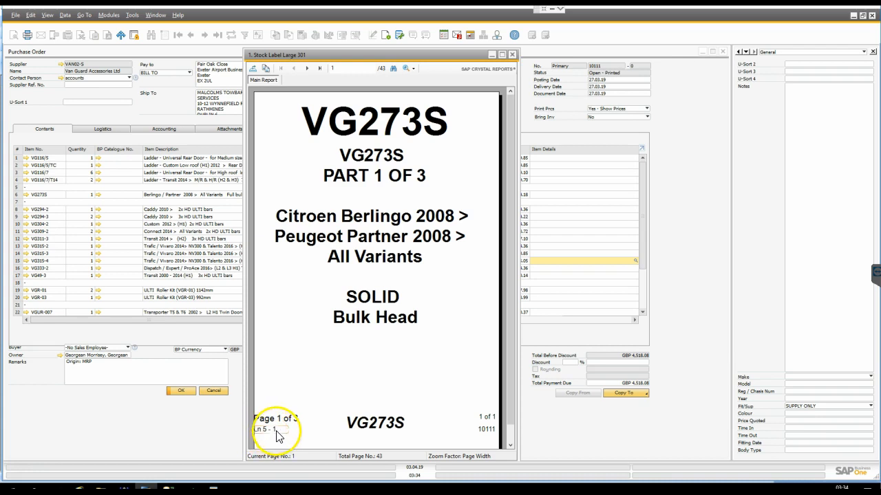
# Advance the large label preview to VG273S part 3 of 3.
pyautogui.click(306, 67)
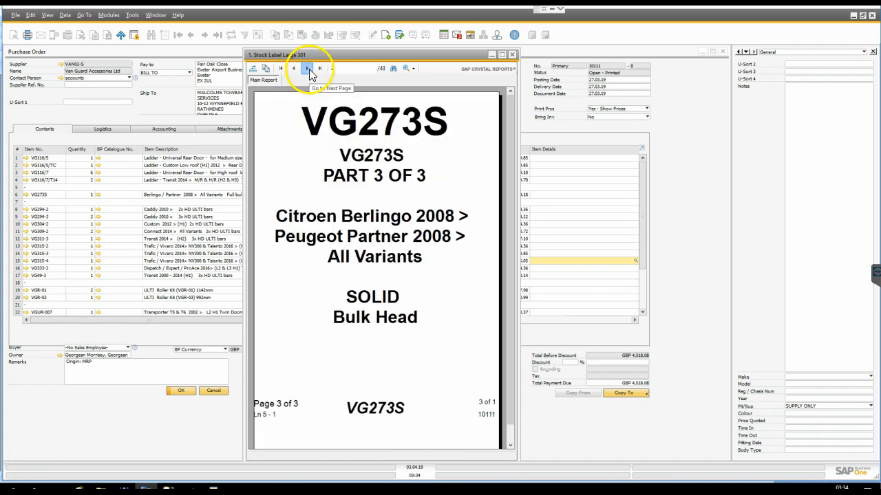
pyautogui.click(307, 67)
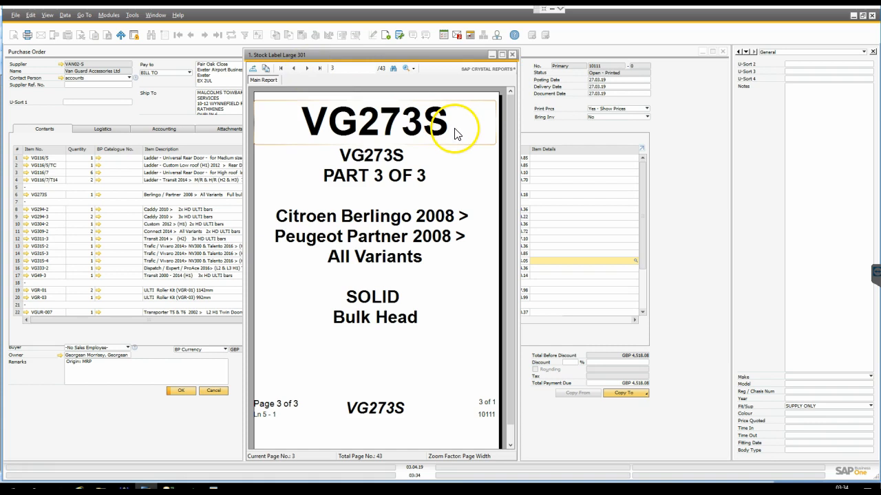
pyautogui.moveTo(429, 146)
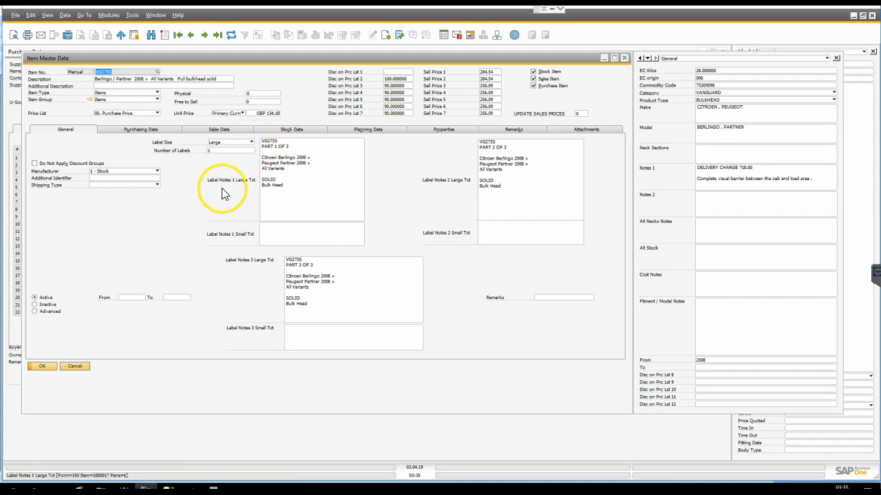
pyautogui.moveTo(233, 190)
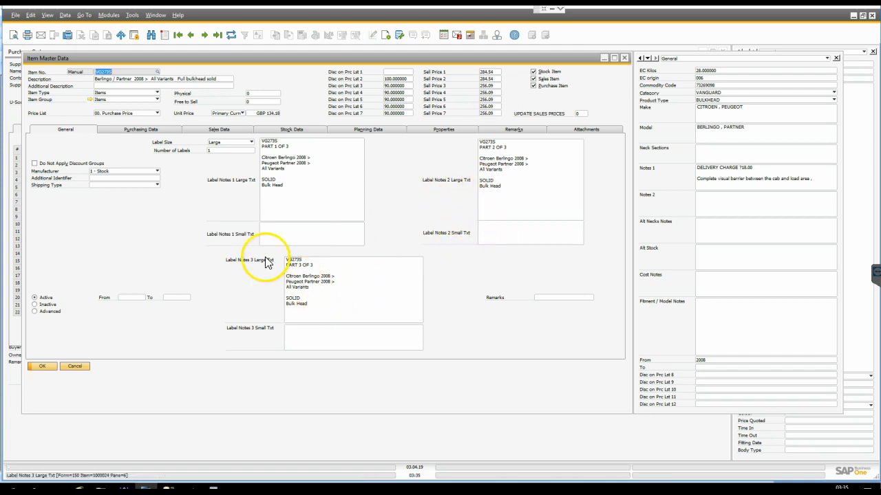
pyautogui.moveTo(259, 306)
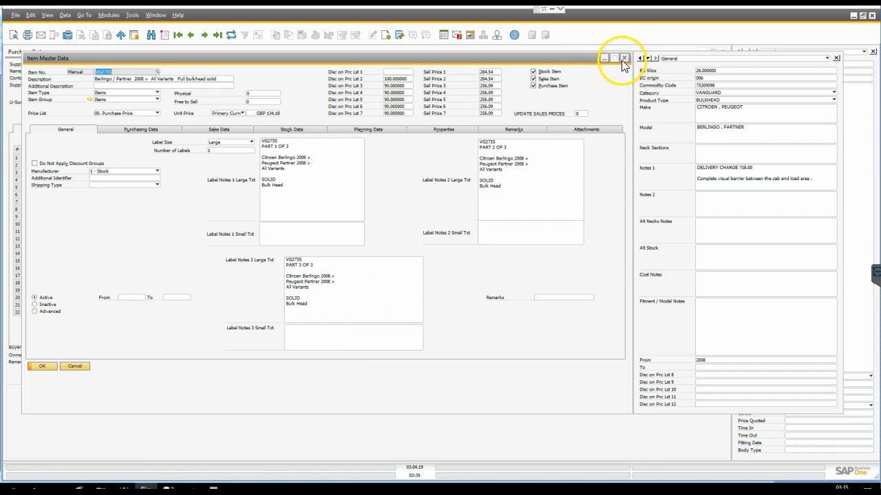
# Close the bulkhead item's Item Master Data record.
pyautogui.click(624, 58)
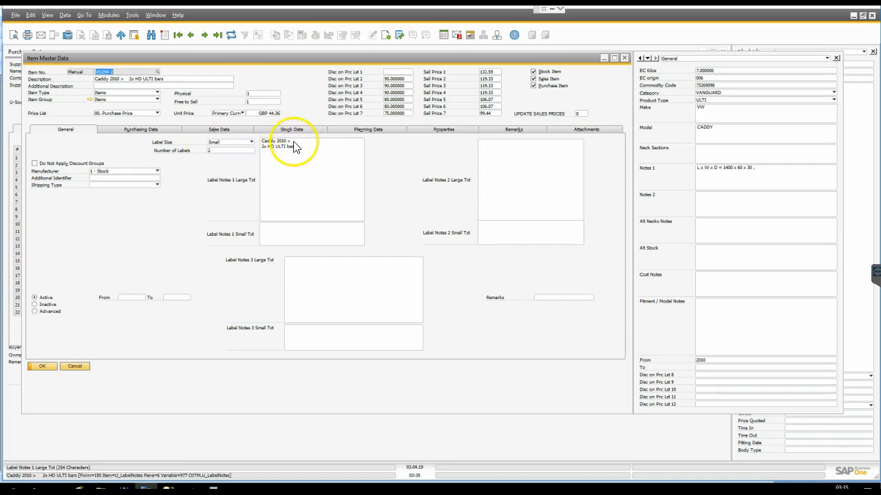
pyautogui.moveTo(268, 171)
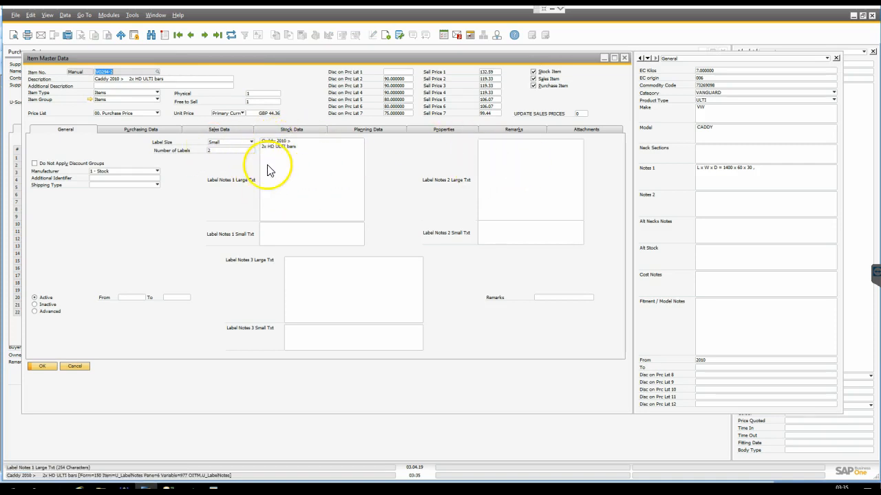
pyautogui.moveTo(292, 193)
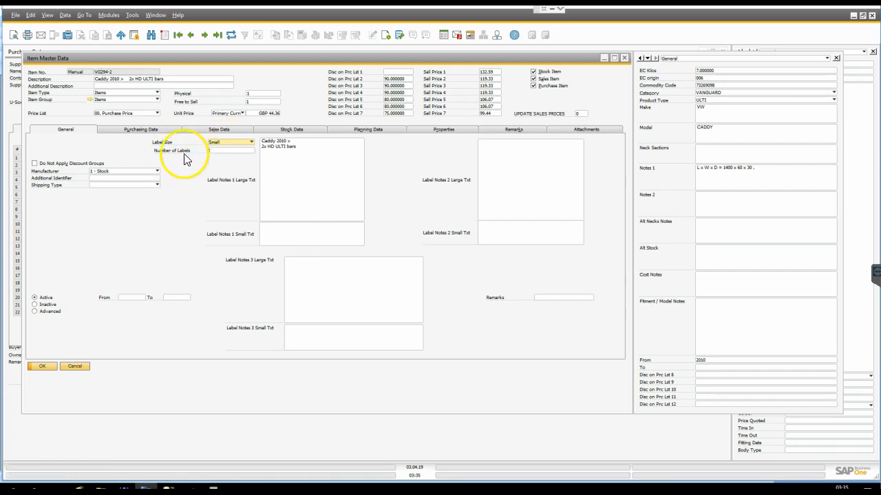
pyautogui.click(231, 150)
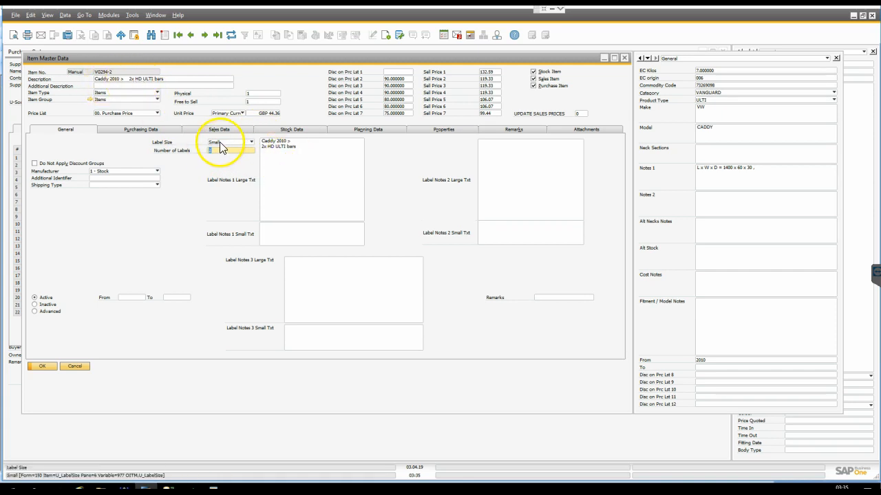
pyautogui.click(311, 179)
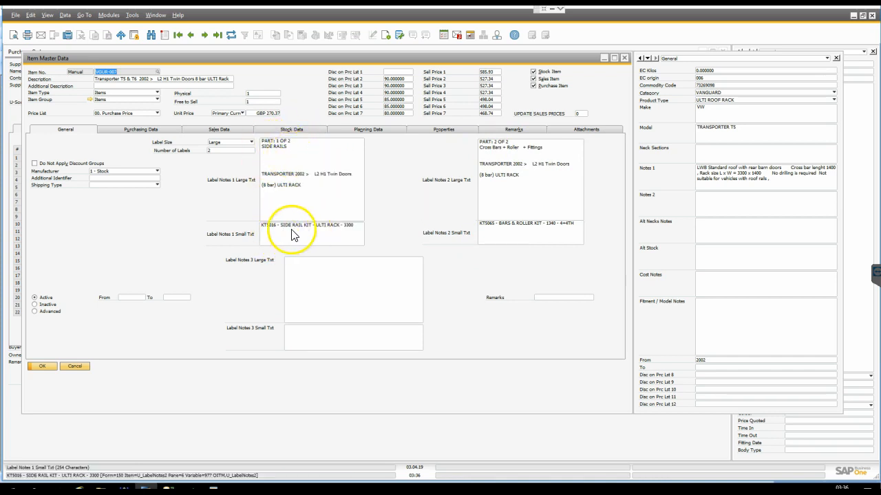
pyautogui.moveTo(385, 241)
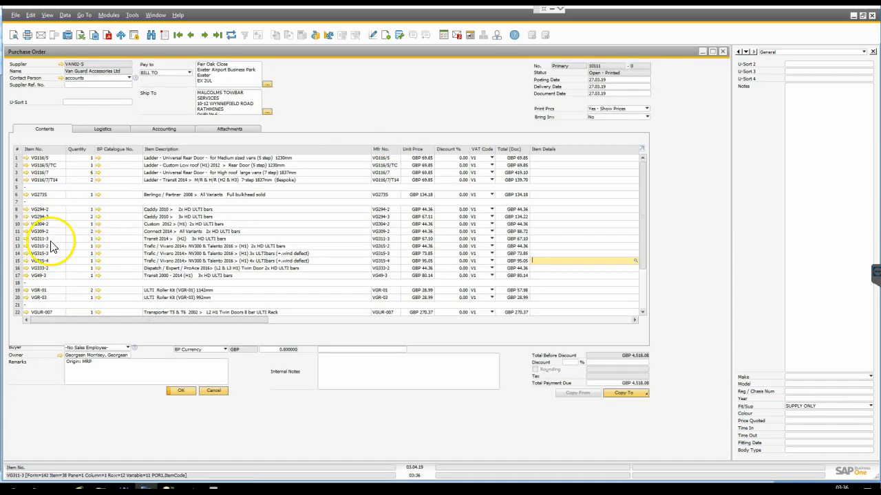
# Preview the purchase order with the Stock Label Large layout via File > Preview Layouts.
pyautogui.click(13, 14)
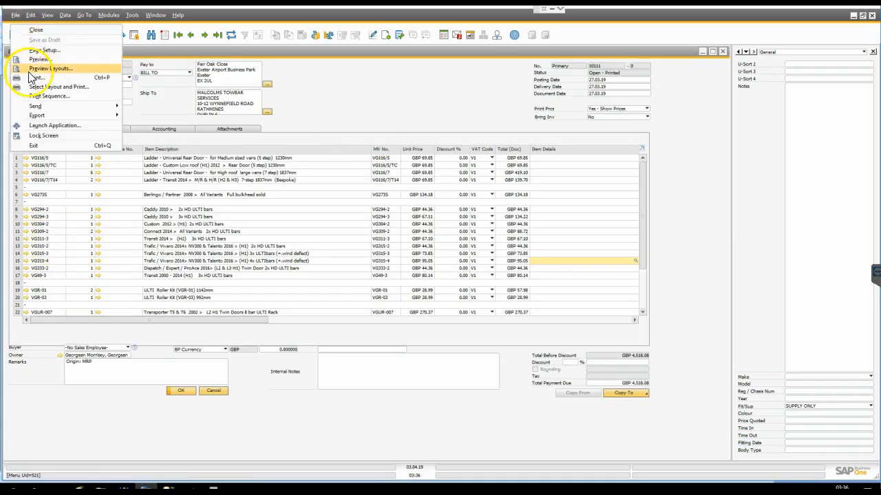
pyautogui.click(50, 69)
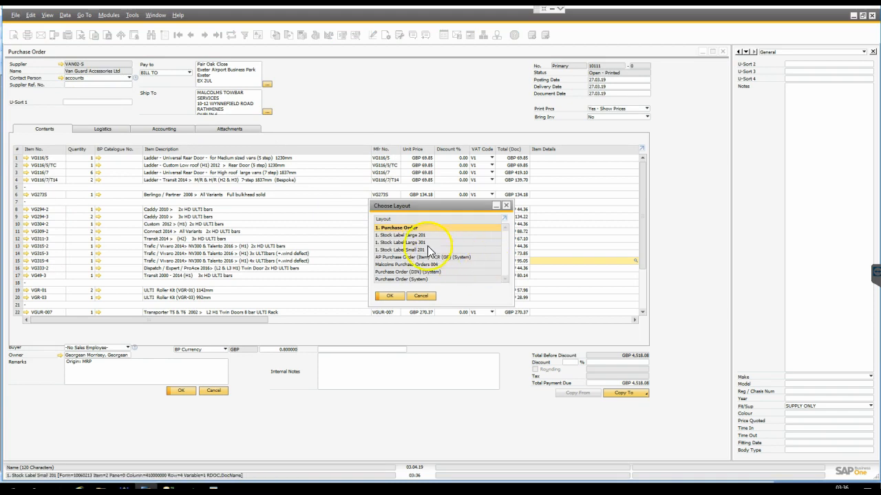
pyautogui.click(402, 242)
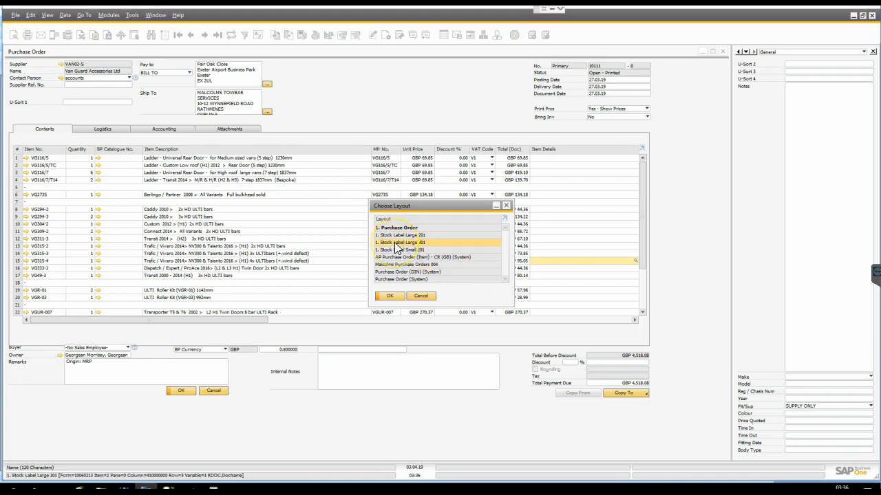
pyautogui.click(390, 296)
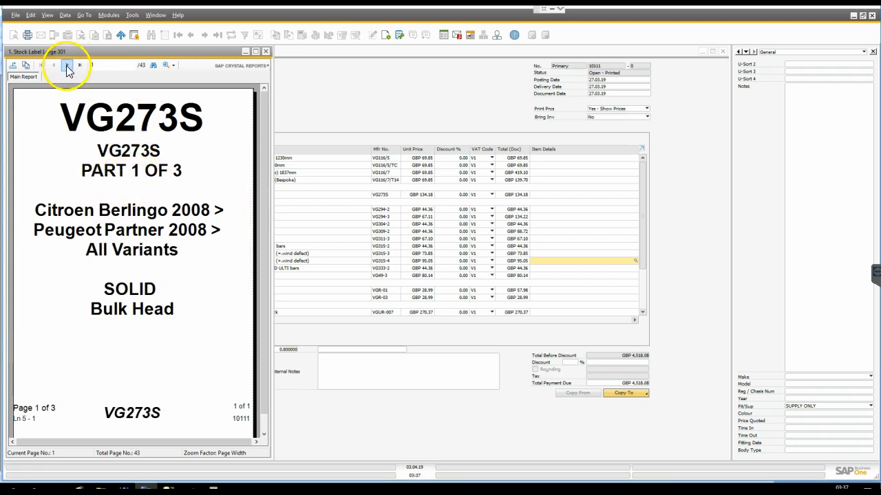
# Browse back and forth through the large label pages toward the roof rack item's labels.
pyautogui.click(66, 64)
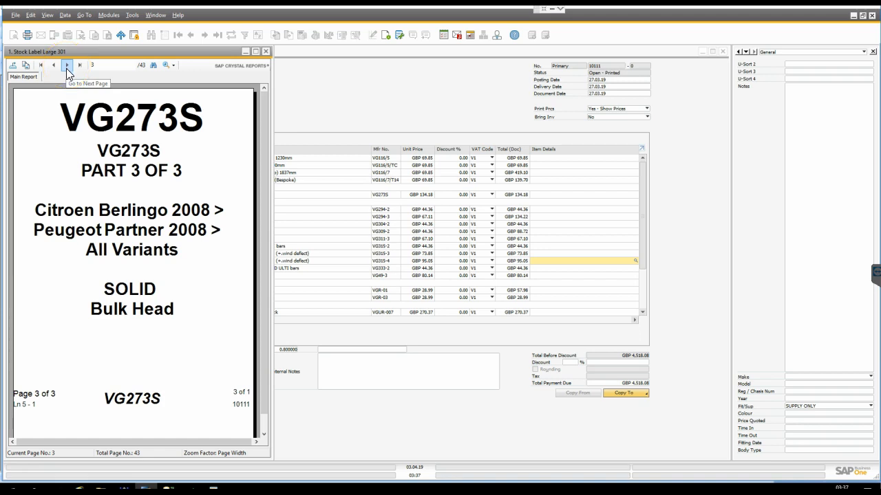
pyautogui.click(66, 65)
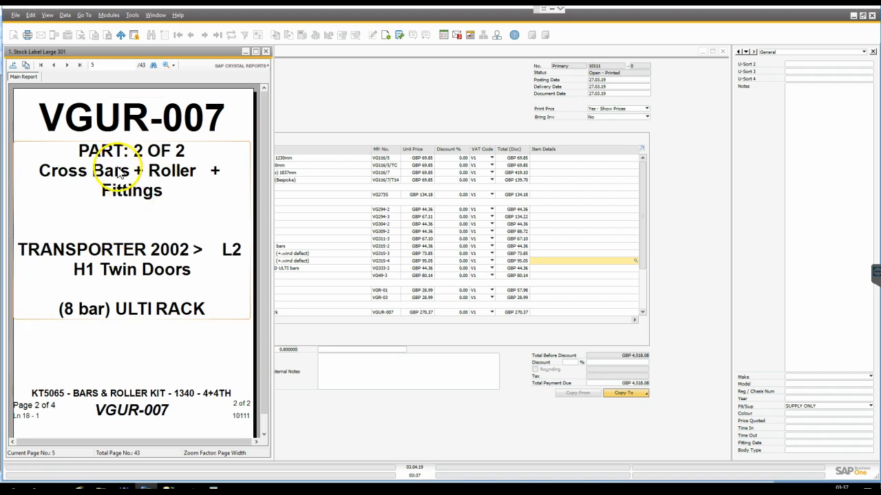
pyautogui.moveTo(126, 199)
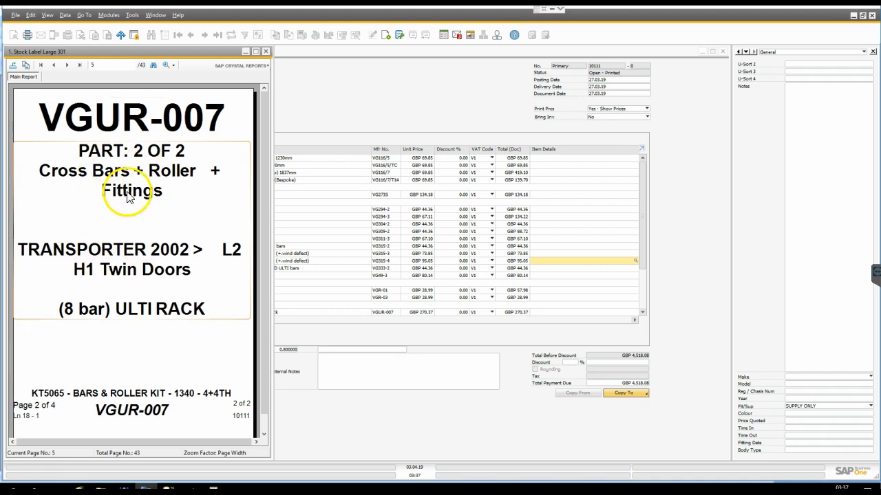
pyautogui.moveTo(209, 395)
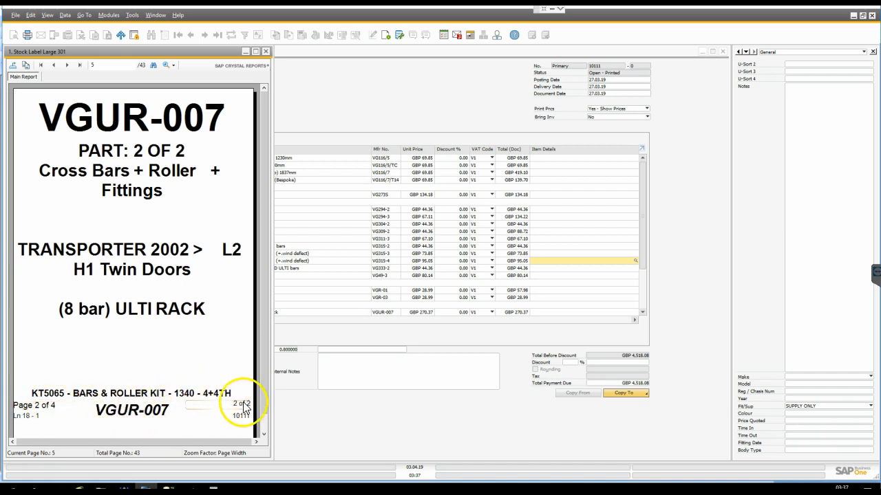
pyautogui.moveTo(248, 413)
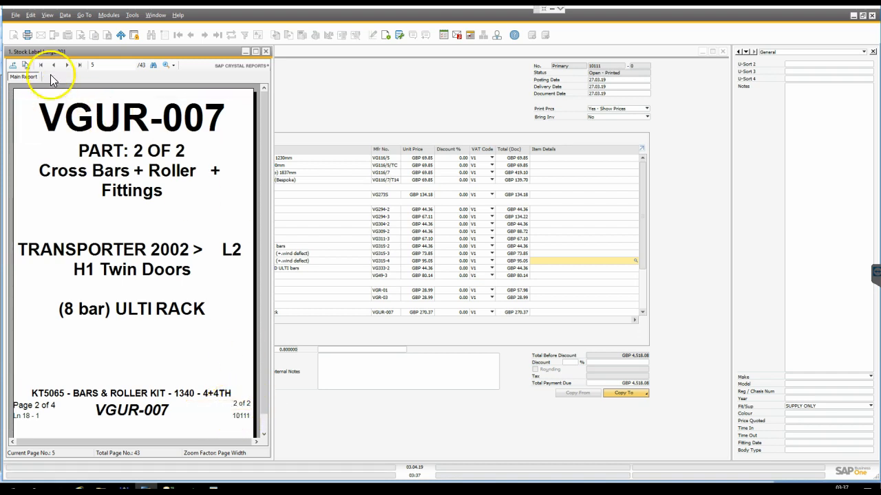
pyautogui.click(54, 65)
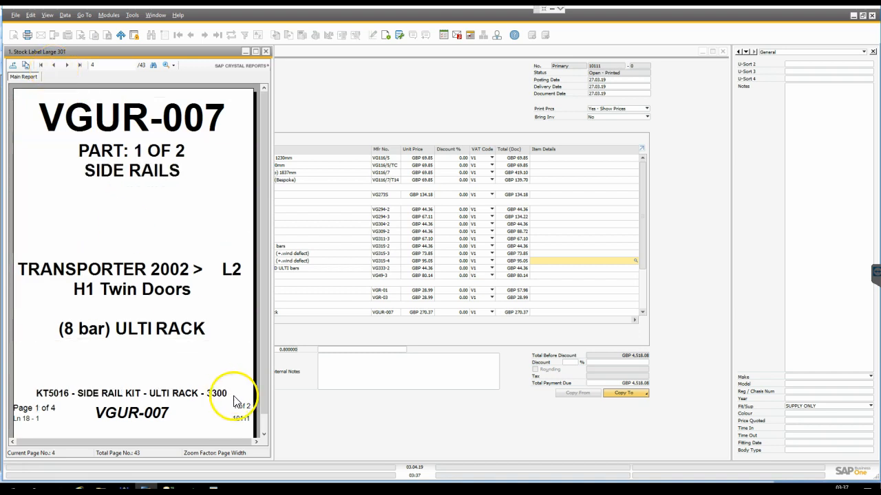
pyautogui.click(66, 64)
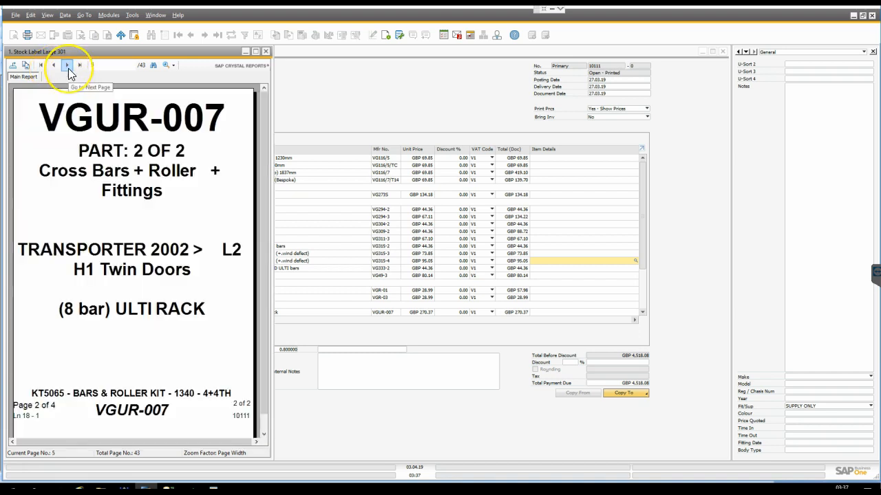
pyautogui.click(67, 65)
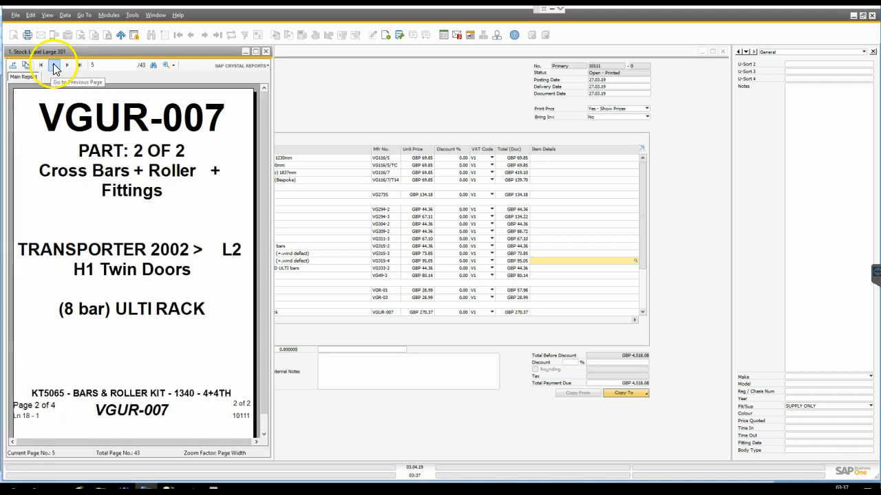
pyautogui.click(54, 65)
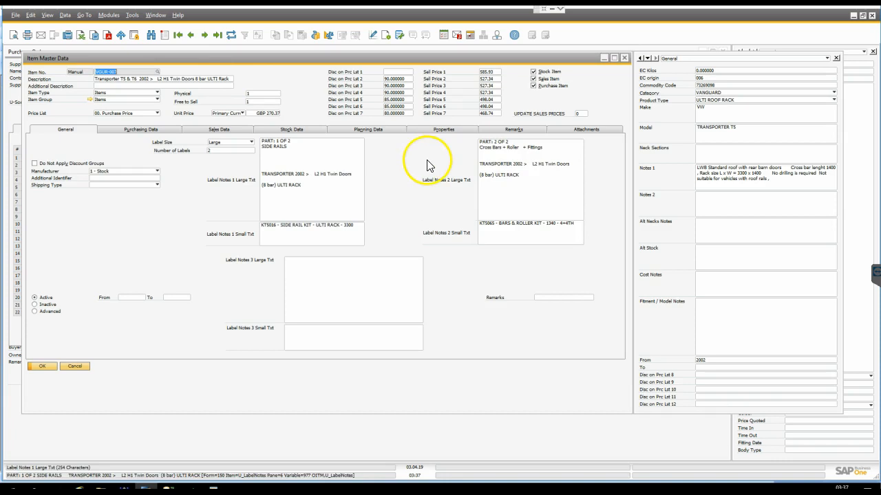
pyautogui.moveTo(377, 139)
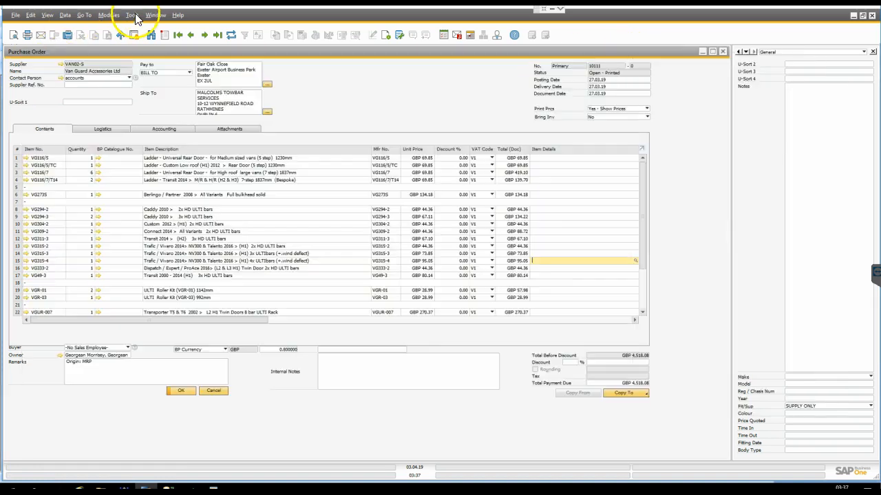
# Return to the Stock Label Large preview from the Window menu, page through it, and close it.
pyautogui.click(155, 14)
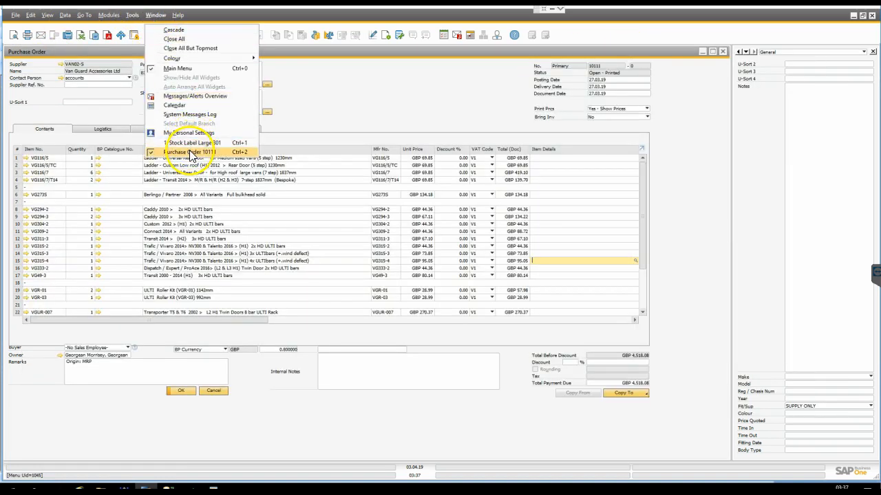
pyautogui.click(196, 142)
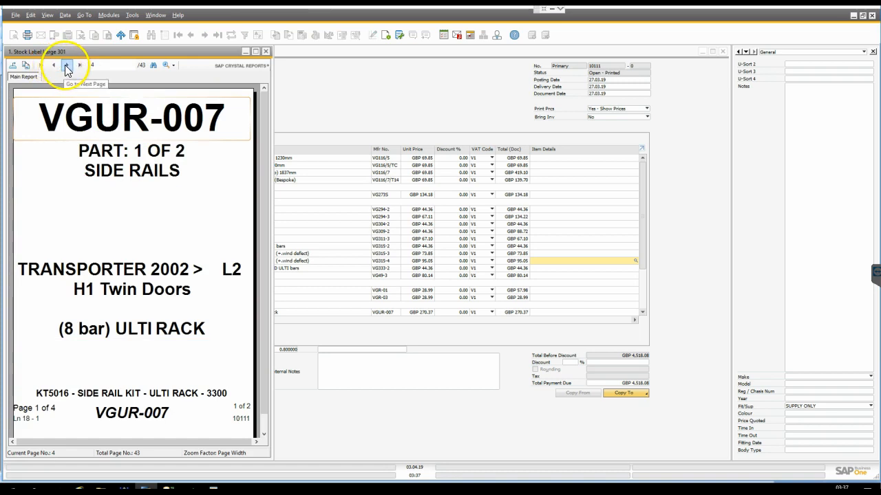
pyautogui.click(66, 65)
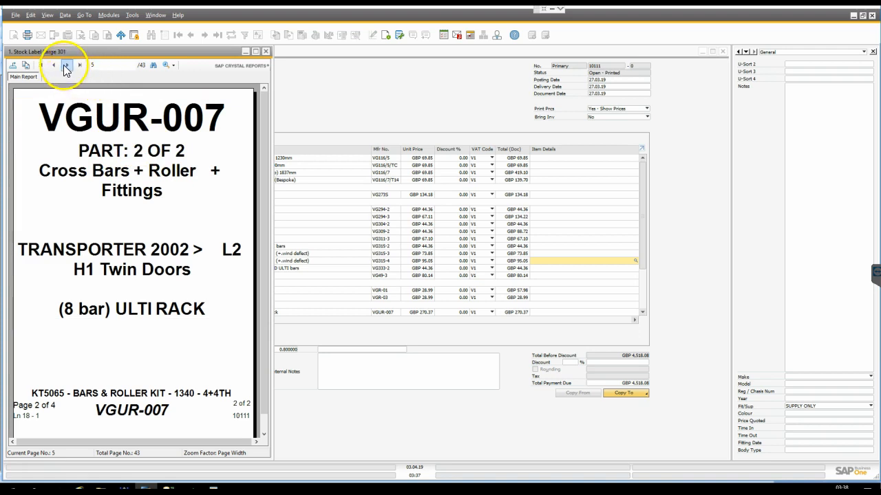
pyautogui.click(67, 64)
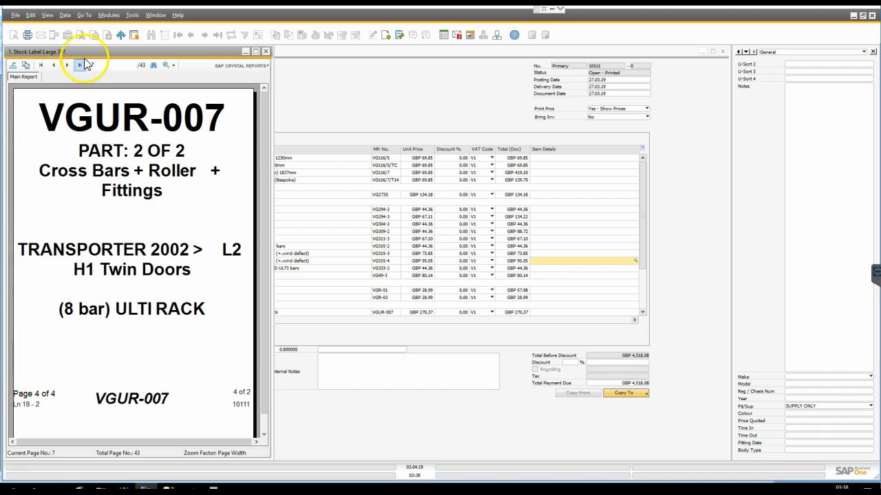
pyautogui.click(55, 65)
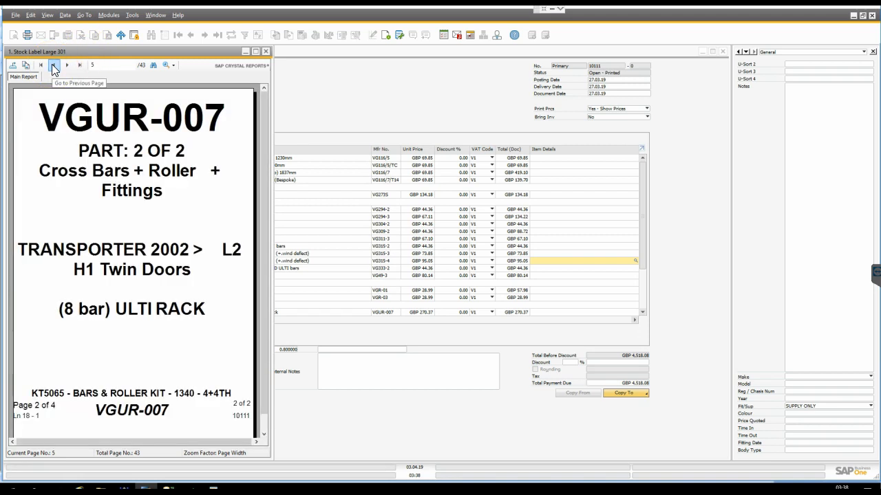
pyautogui.moveTo(264, 62)
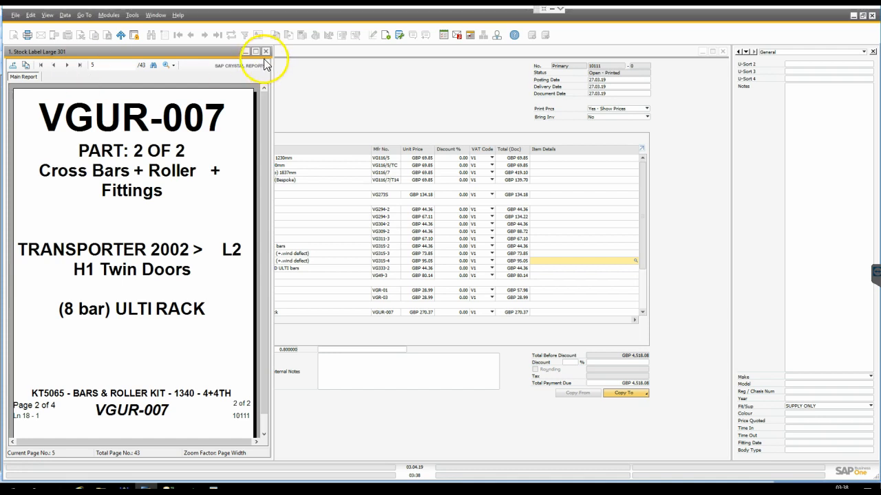
pyautogui.click(265, 50)
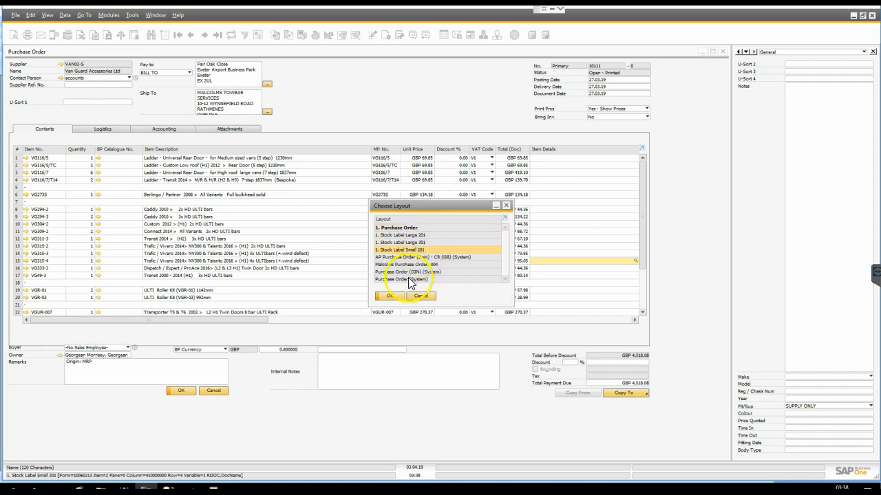
# Preview Stock Label Small 201, view then cancel the Print dialog, and close the preview.
pyautogui.click(419, 295)
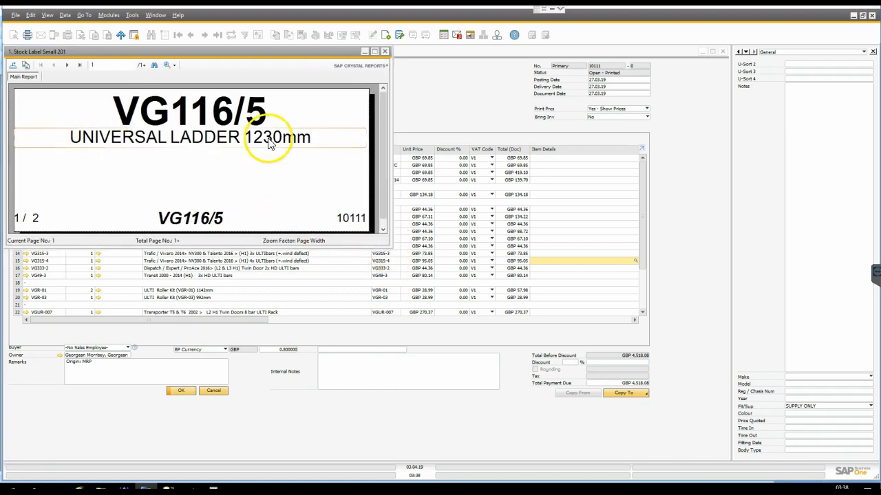
pyautogui.moveTo(324, 109)
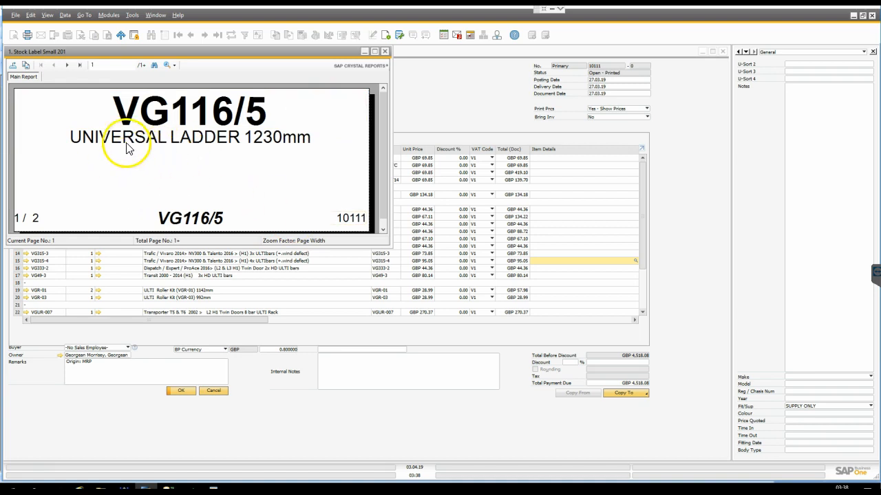
pyautogui.click(14, 14)
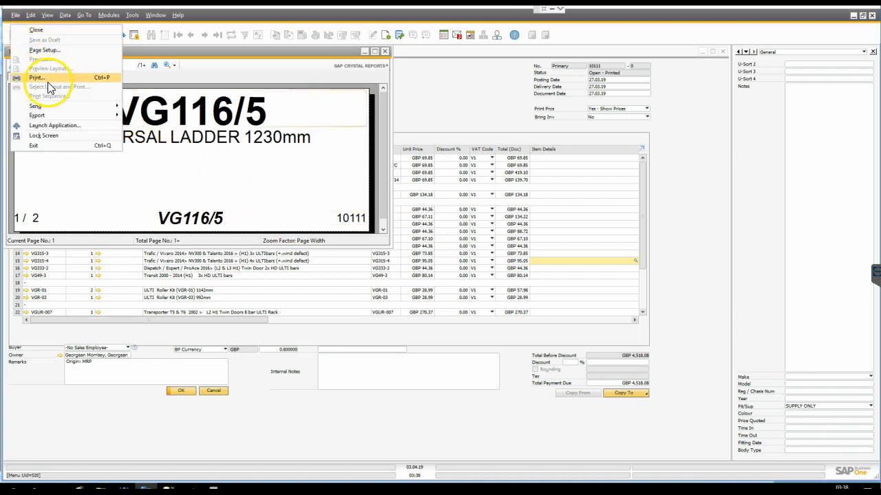
pyautogui.click(36, 77)
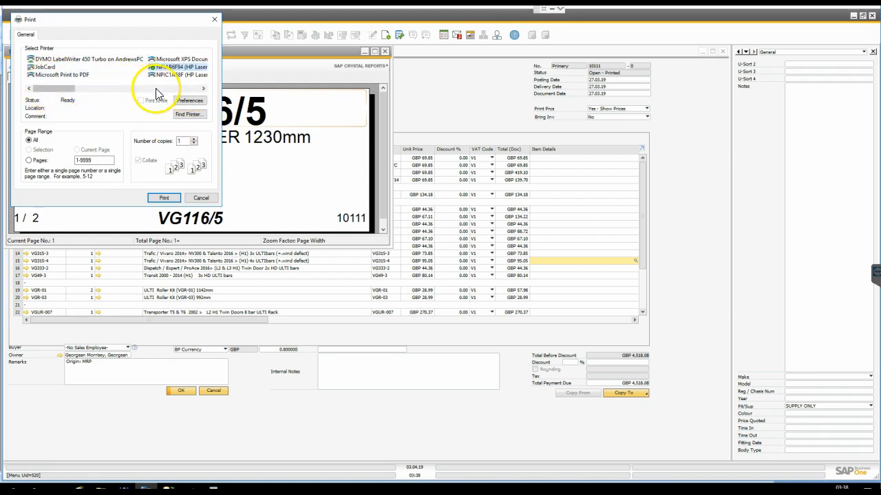
pyautogui.click(164, 198)
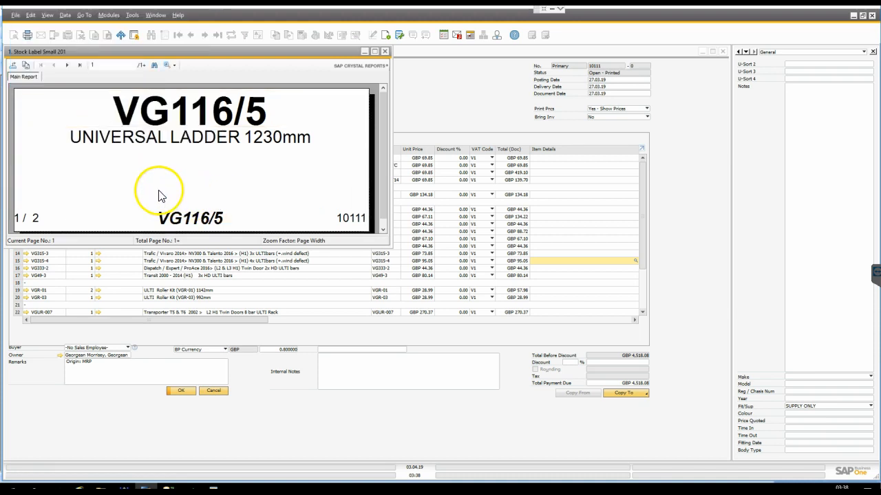
pyautogui.click(385, 51)
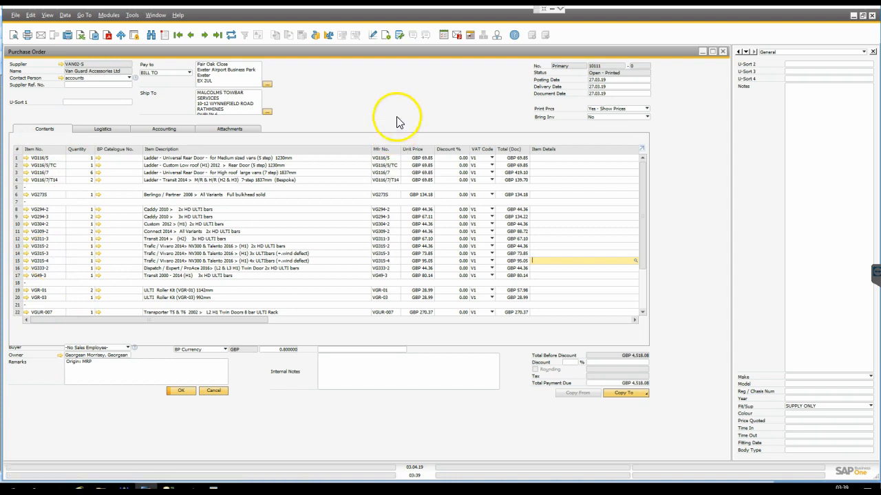
# Choose the ALL Stock Labels 201 printing sequence and open Manage Layout for it.
pyautogui.click(374, 36)
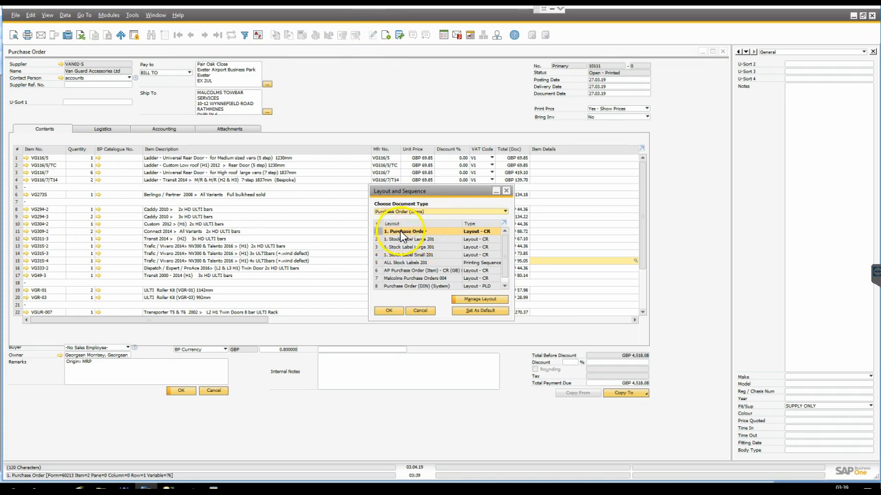
pyautogui.click(413, 263)
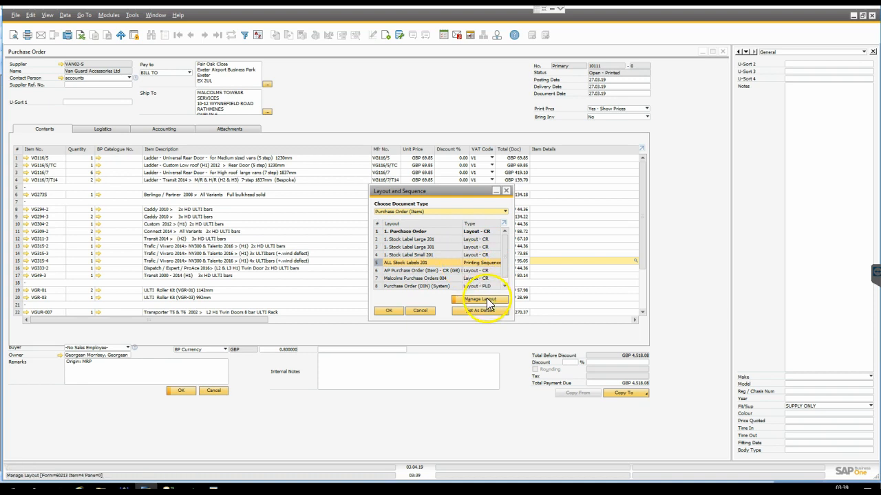
pyautogui.click(479, 299)
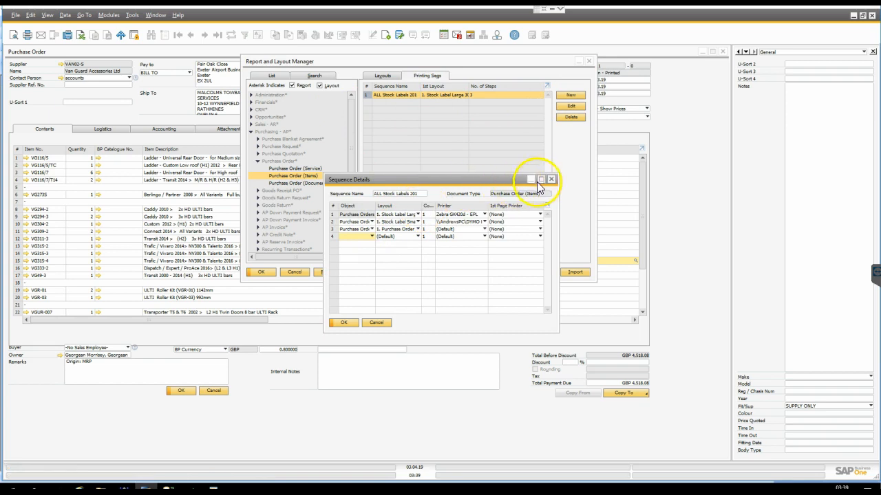
# Maximize Sequence Details and keep the Zebra GK420d - EPL printer for the large-label step.
pyautogui.click(541, 179)
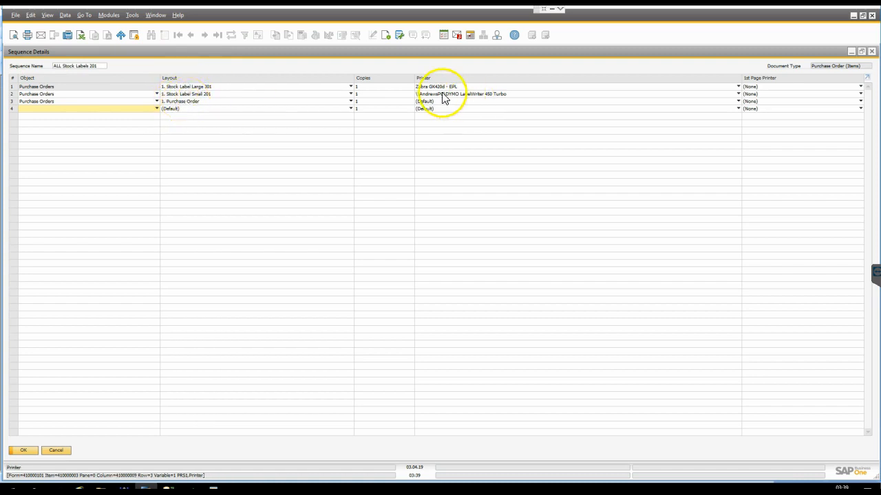
pyautogui.click(738, 85)
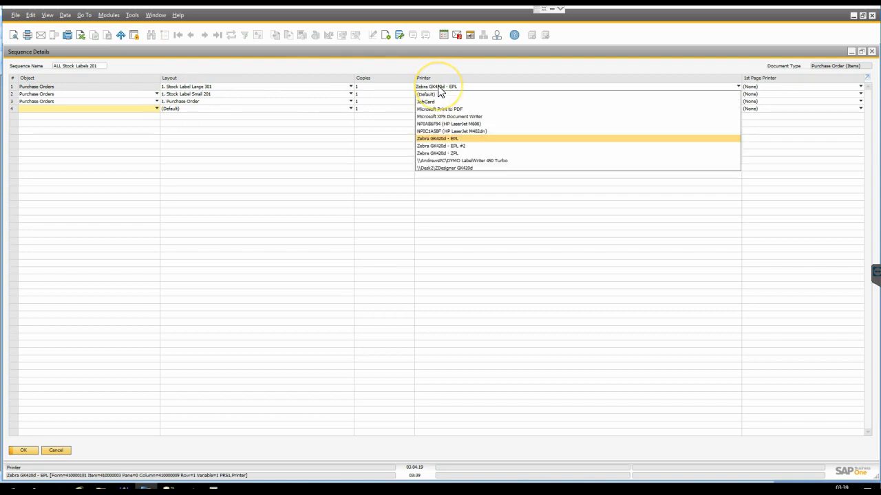
pyautogui.click(462, 159)
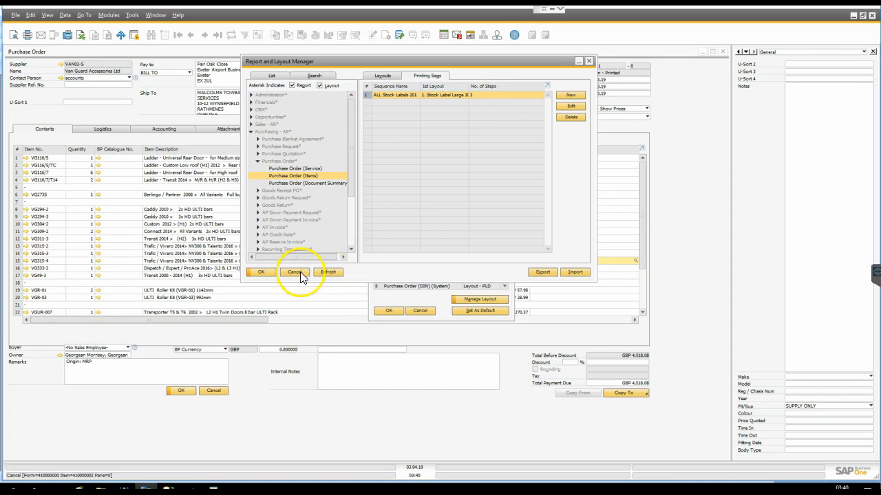
# Set ALL Stock Labels 201 as the default sequence and run it to generate the previews.
pyautogui.click(295, 273)
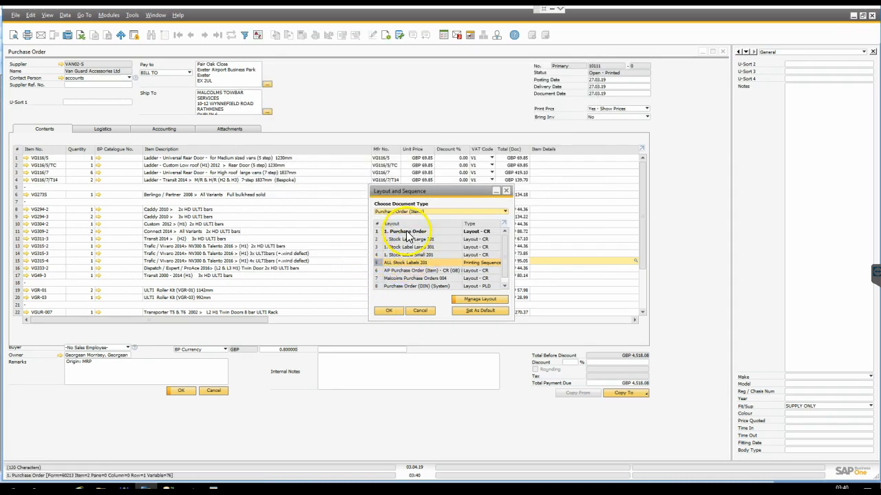
pyautogui.click(408, 263)
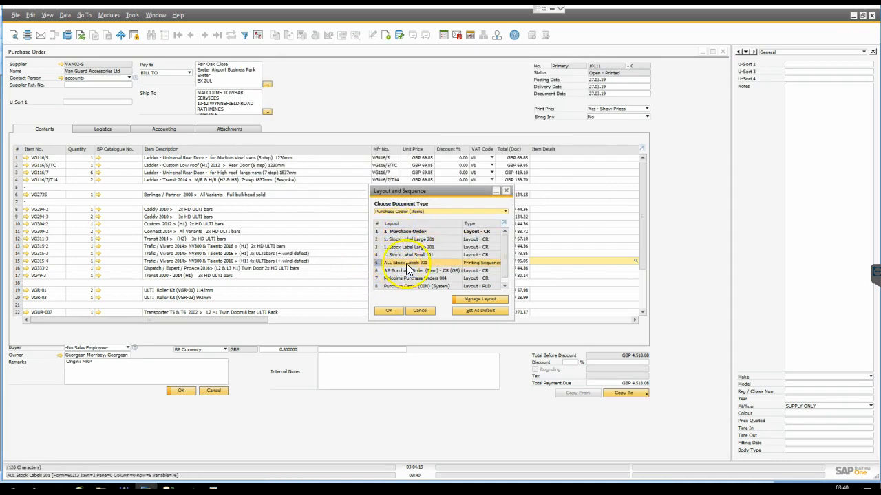
pyautogui.click(479, 311)
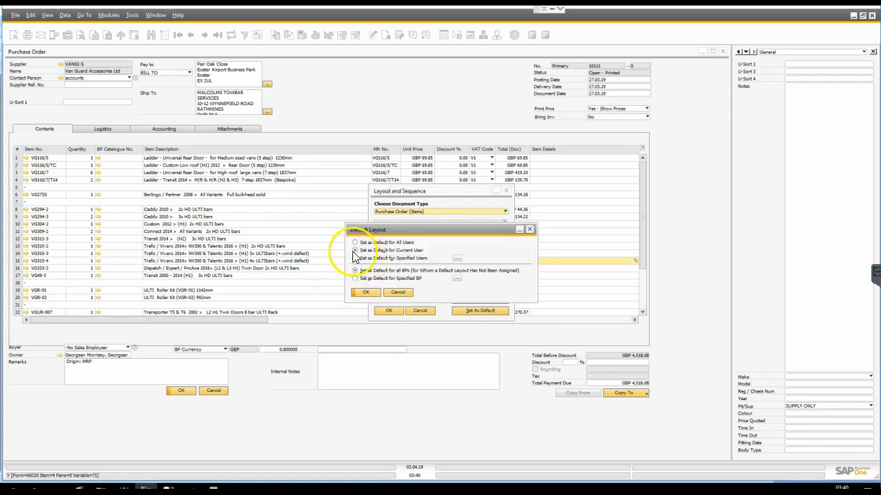
pyautogui.click(366, 292)
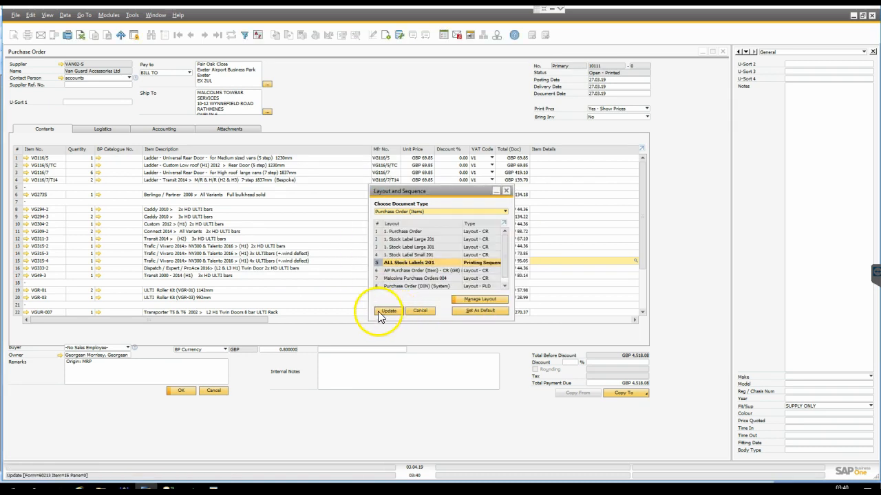
pyautogui.click(388, 311)
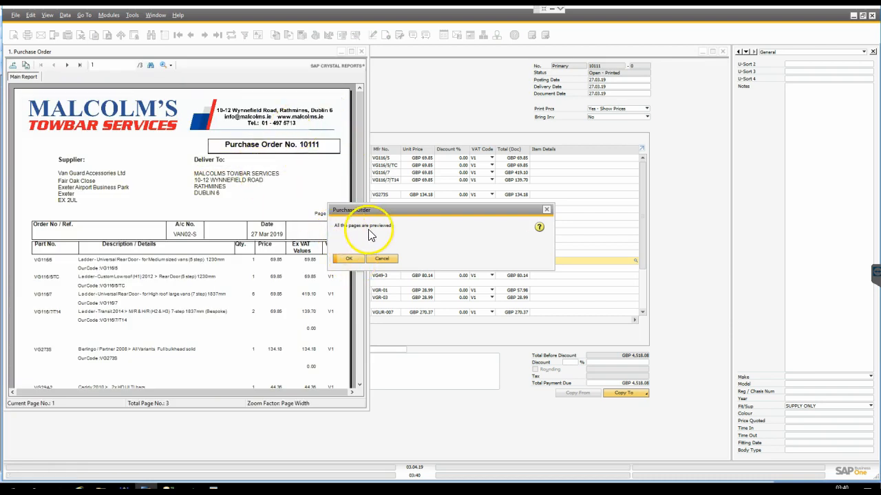
# Dismiss the preview message and bring forward the Stock Label Small 201 and Large 301 previews.
pyautogui.click(348, 259)
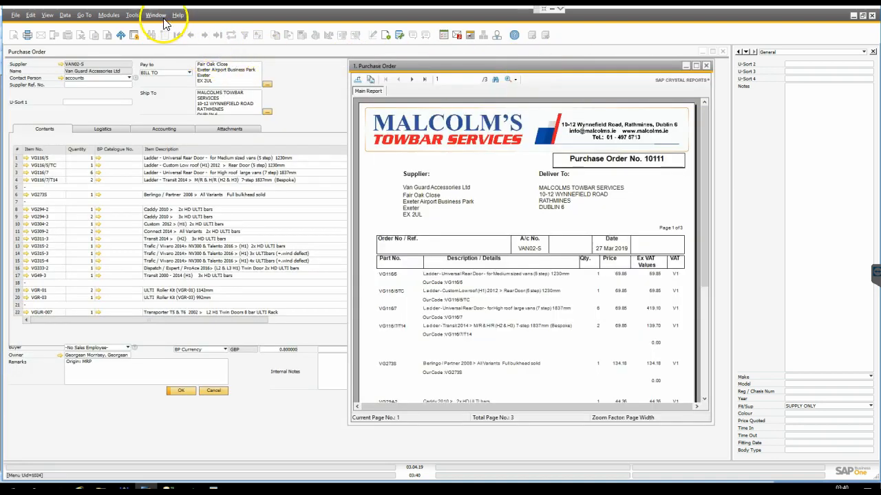
pyautogui.click(156, 13)
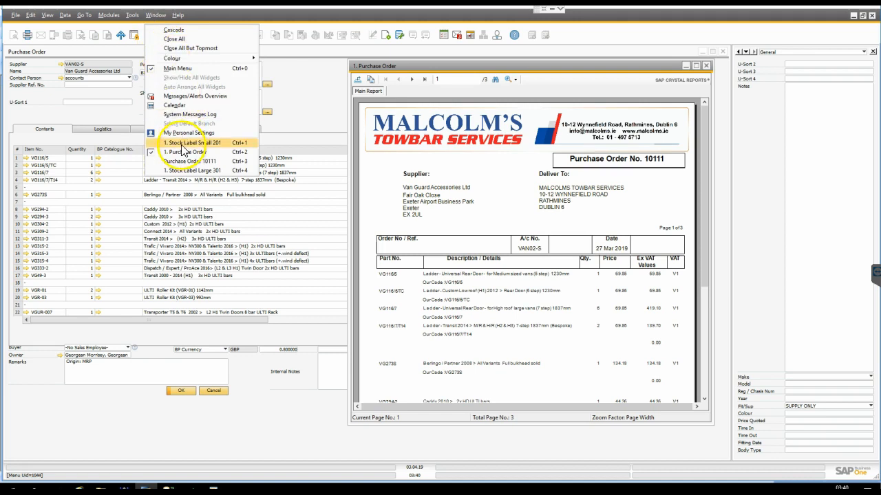
pyautogui.click(193, 142)
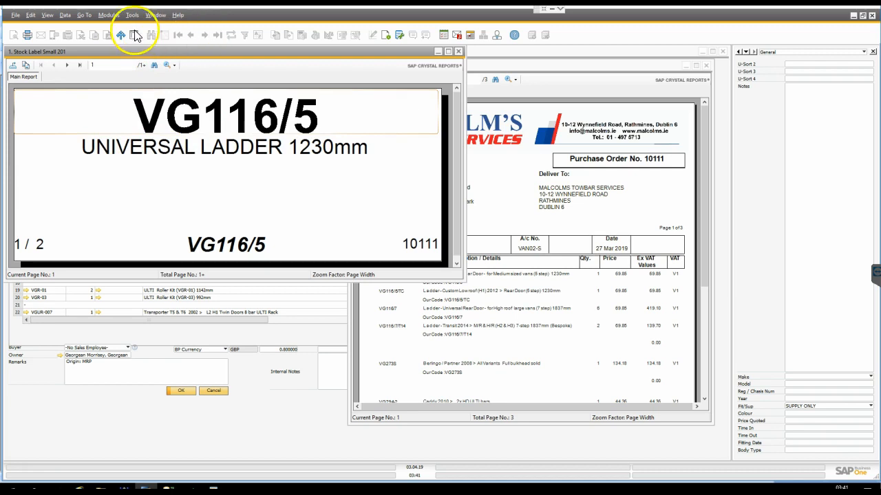
pyautogui.click(155, 13)
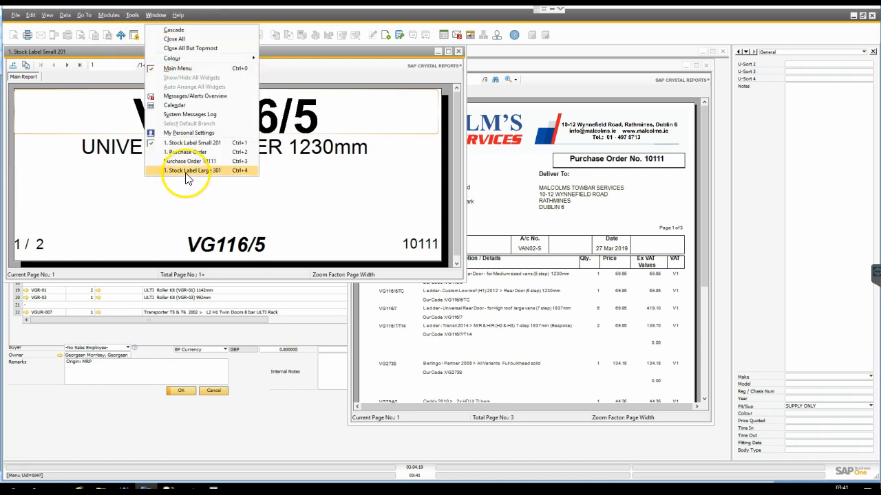
pyautogui.click(191, 170)
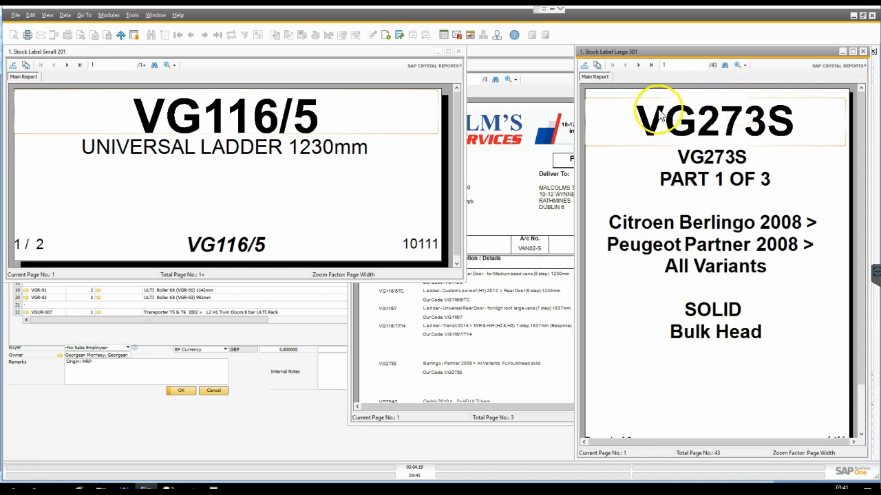
pyautogui.moveTo(576, 145)
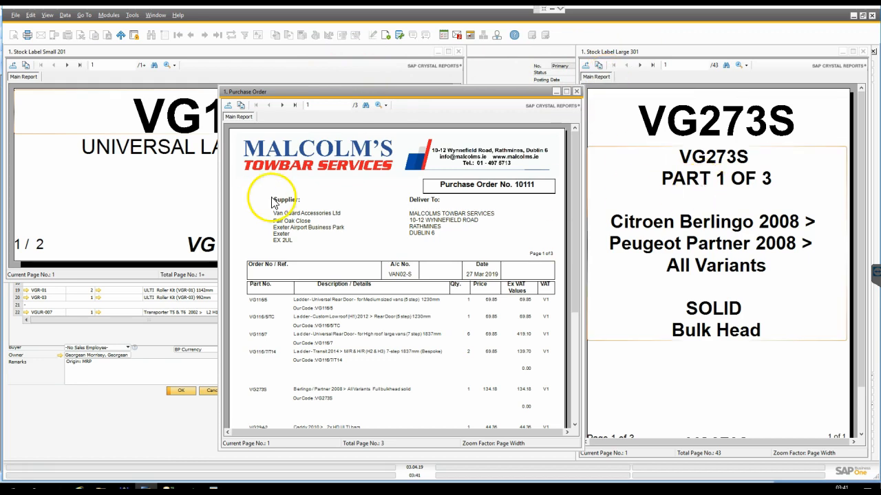
pyautogui.moveTo(204, 75)
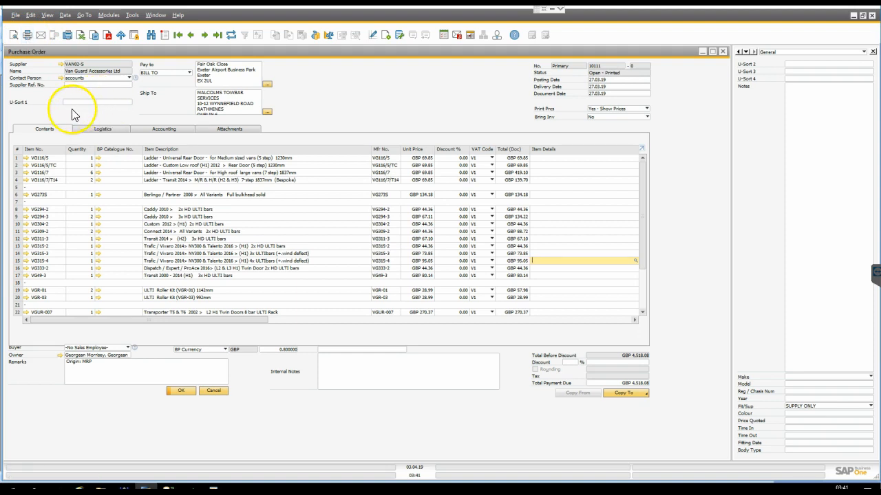
pyautogui.moveTo(346, 121)
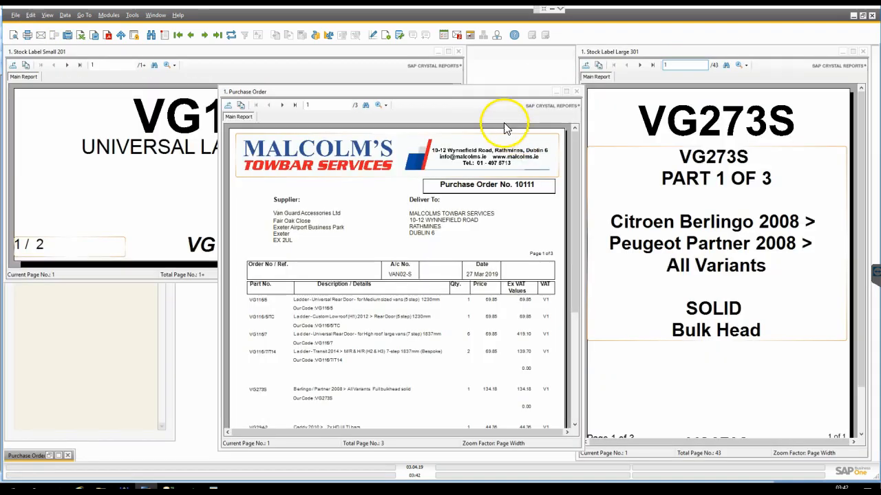
pyautogui.moveTo(342, 47)
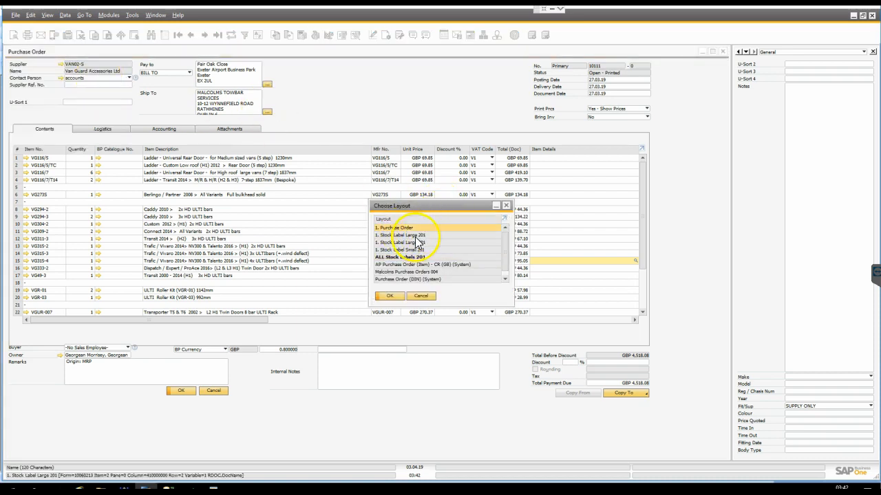
# Reopen layout management for the ALL Stock Labels 201 sequence.
pyautogui.click(402, 257)
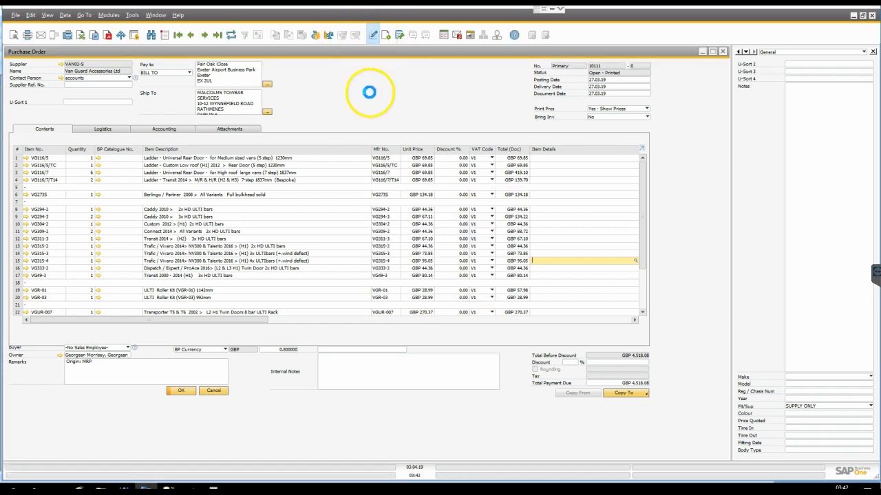
pyautogui.click(373, 36)
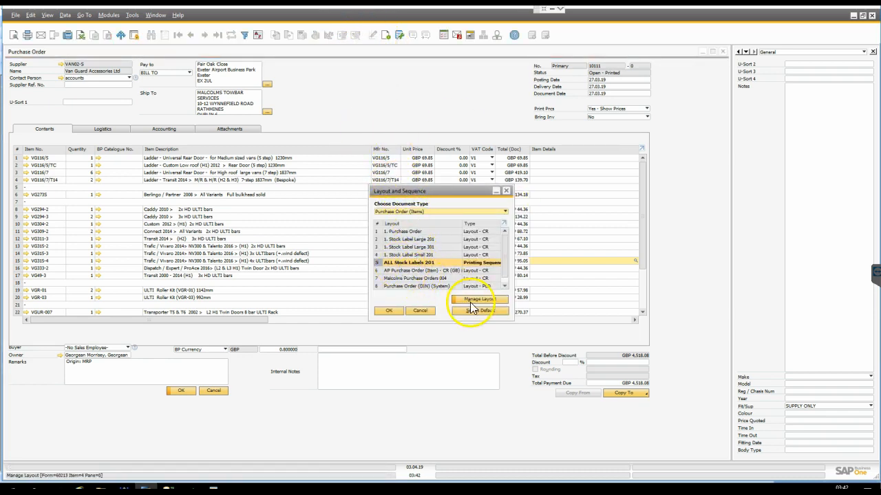
pyautogui.click(479, 299)
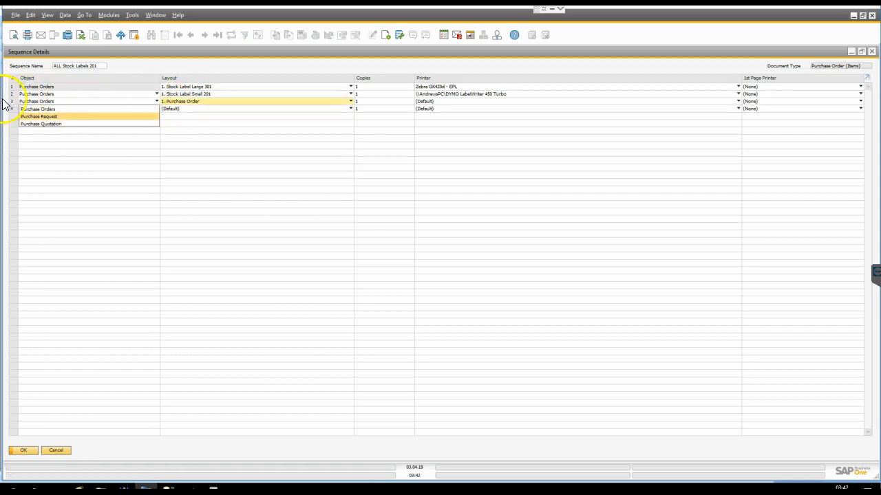
# Delete the Purchase Order row from the sequence, then cancel to discard the change.
pyautogui.rightClick(39, 108)
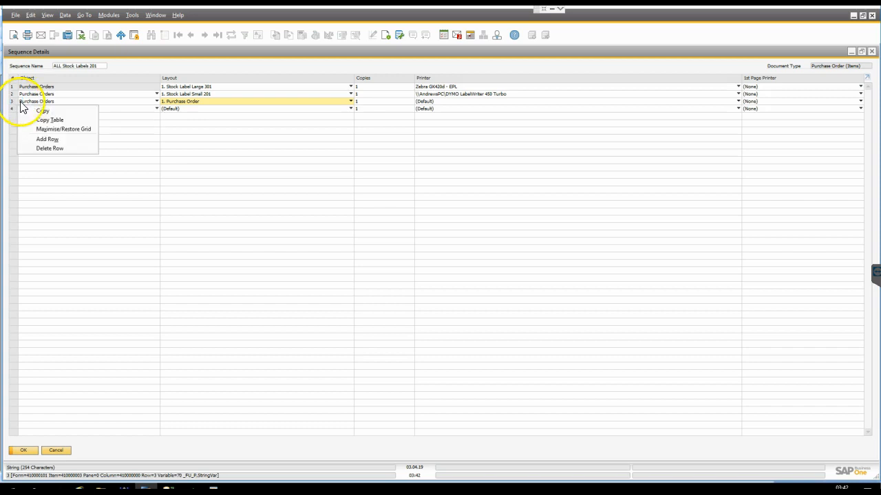
pyautogui.click(49, 149)
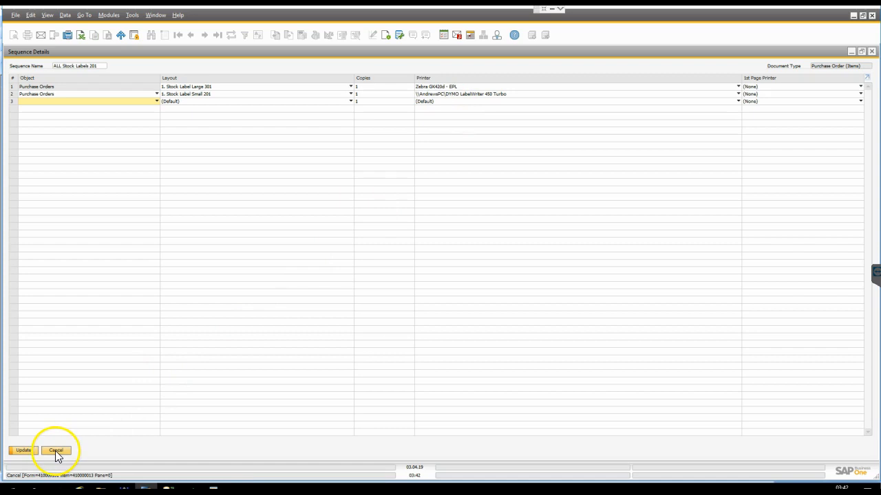
pyautogui.click(55, 451)
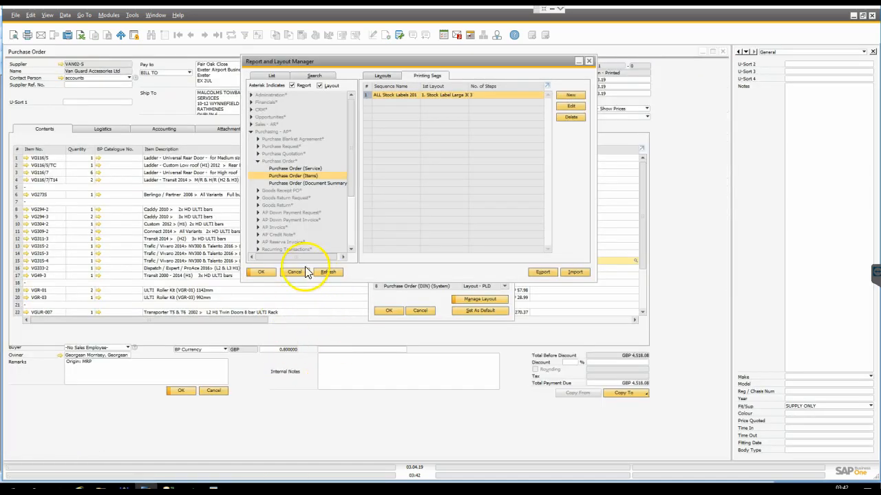